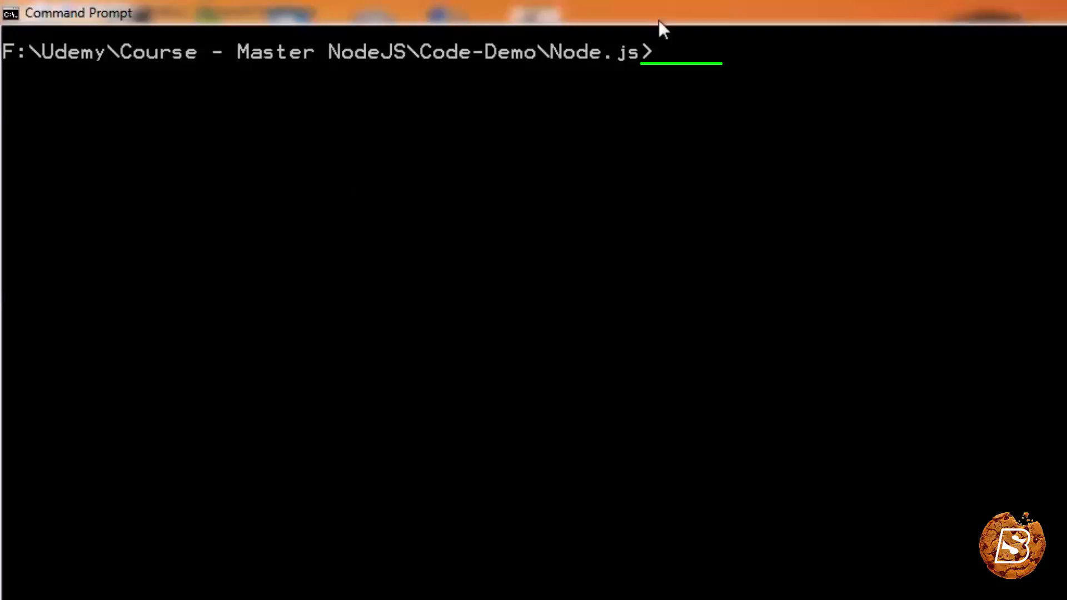
pyautogui.moveTo(714, 90)
pyautogui.write('node')
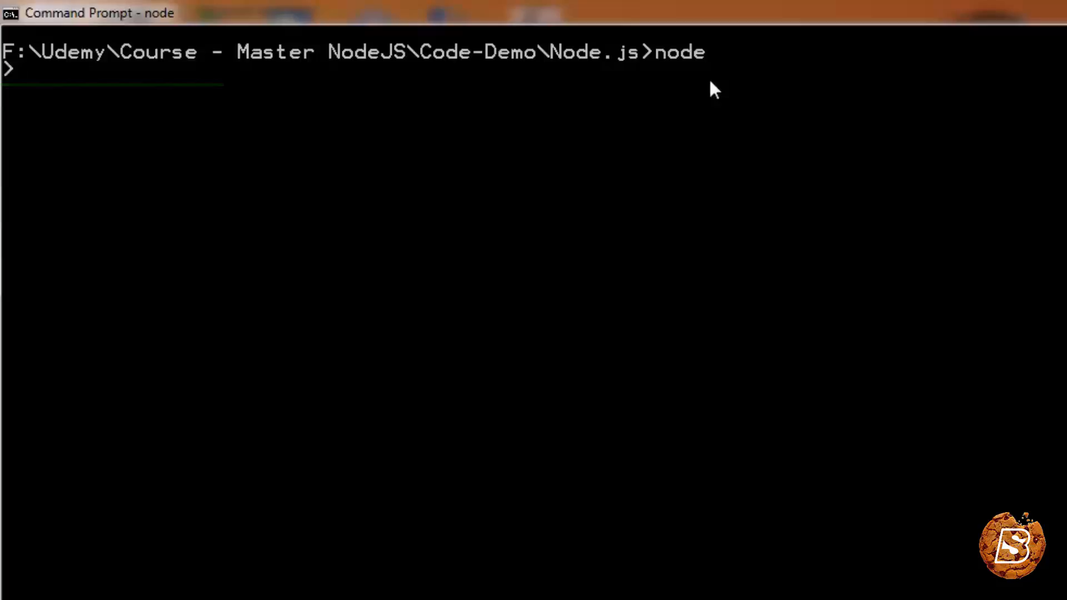
# Evaluate global.process in the Node REPL and scroll through the printed process object.
pyautogui.write('global.')
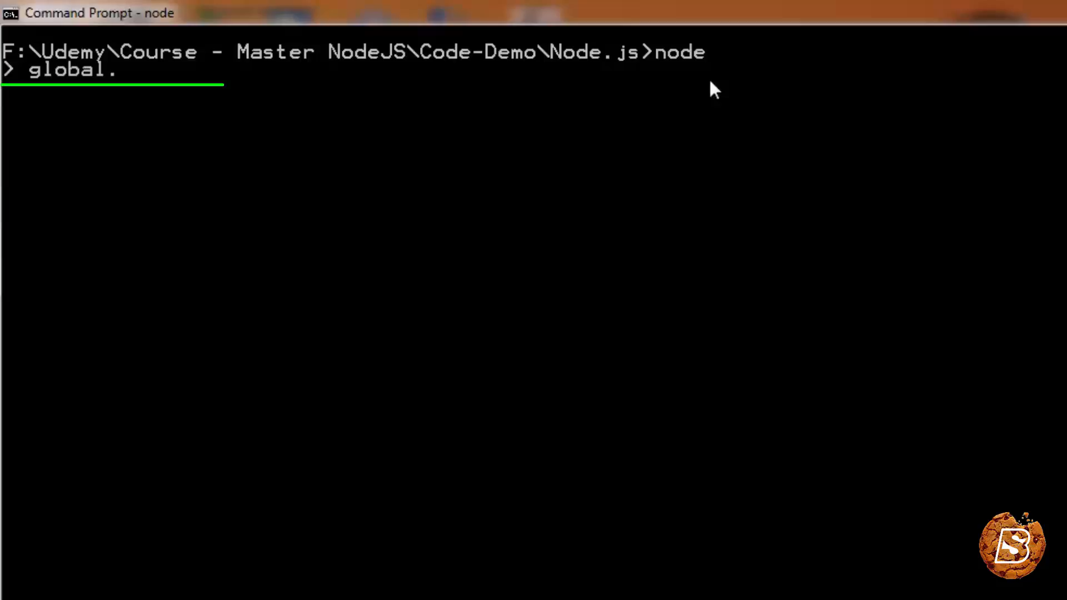
pyautogui.write('process')
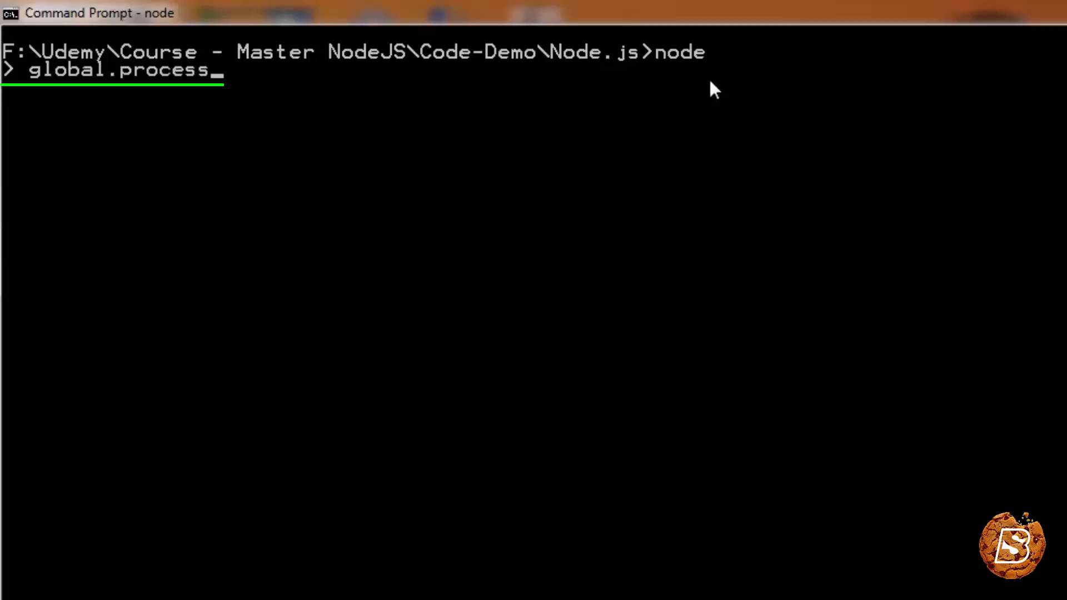
pyautogui.press('Return')
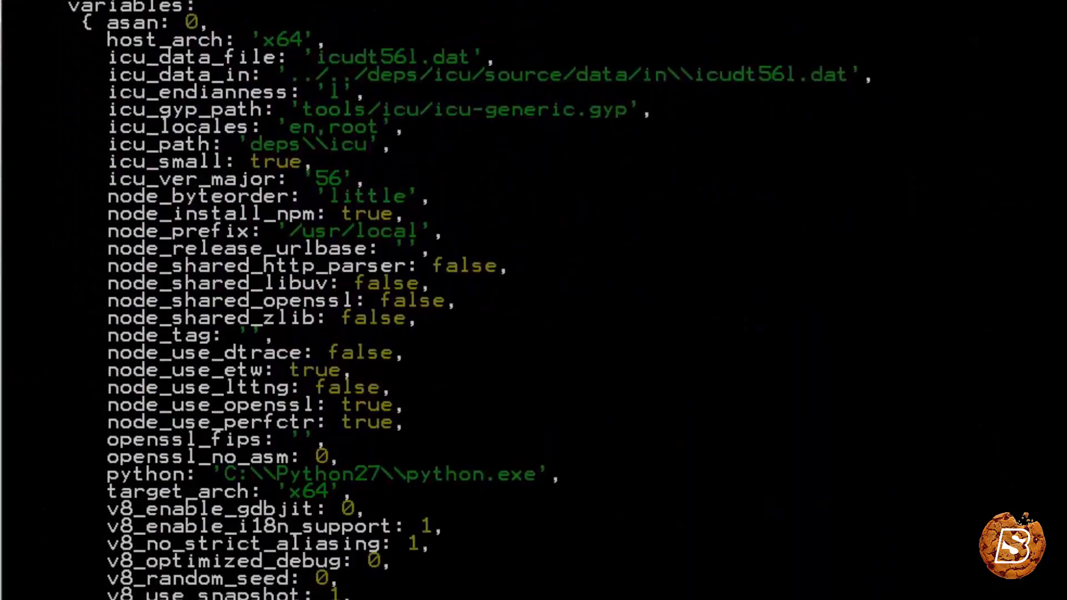
pyautogui.scroll(-3)
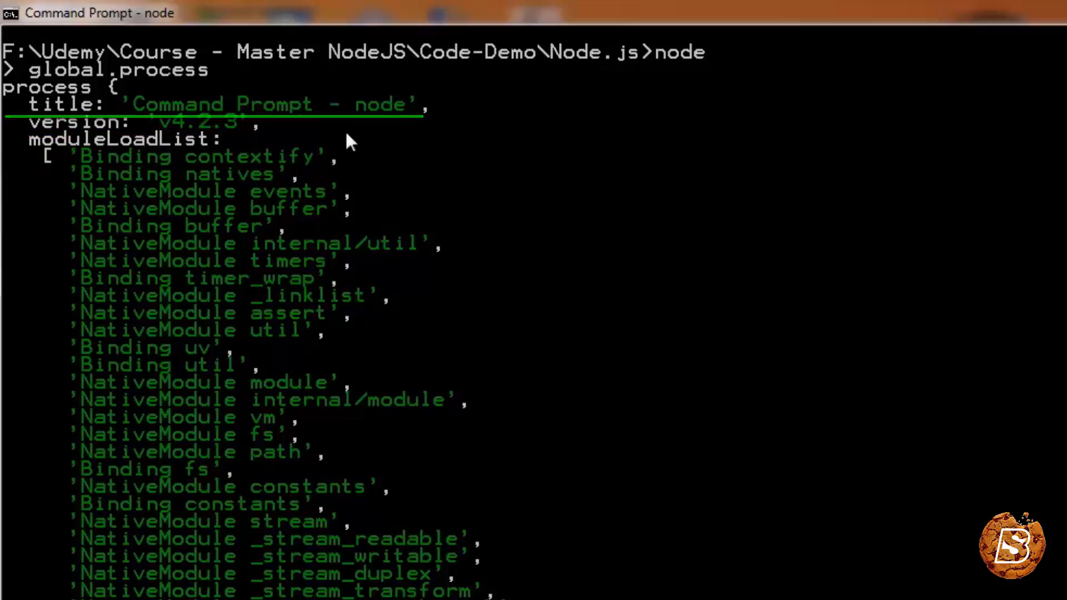
pyautogui.scroll(-3)
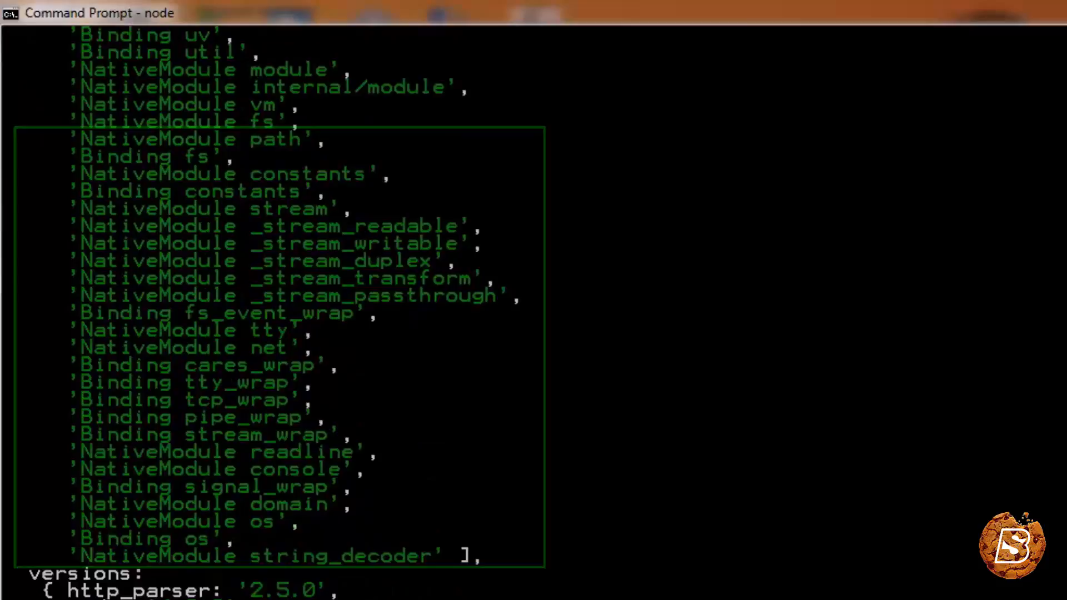
pyautogui.scroll(-3)
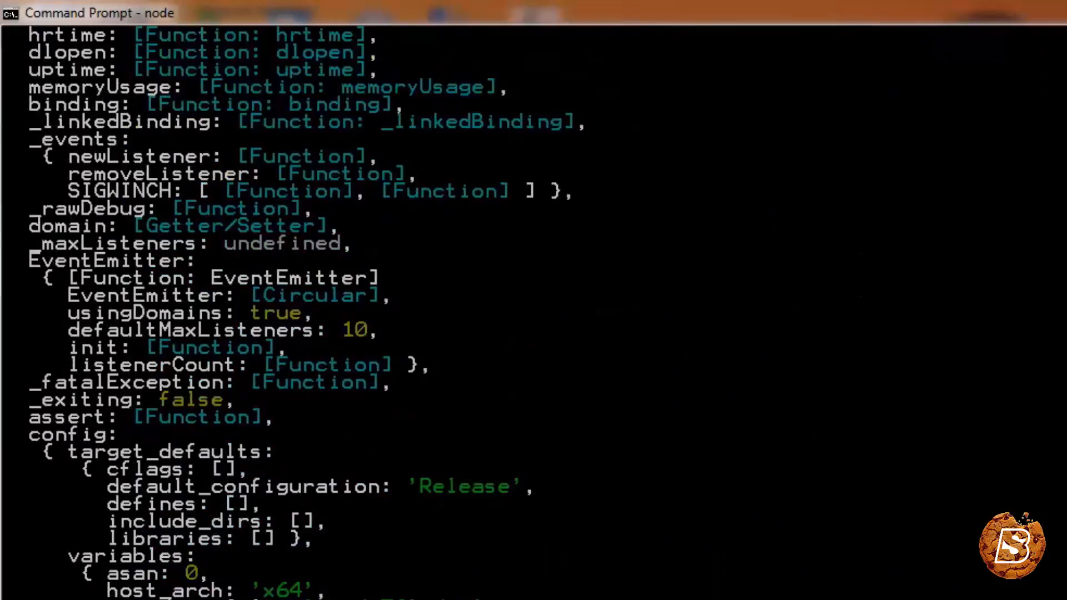
pyautogui.scroll(-3)
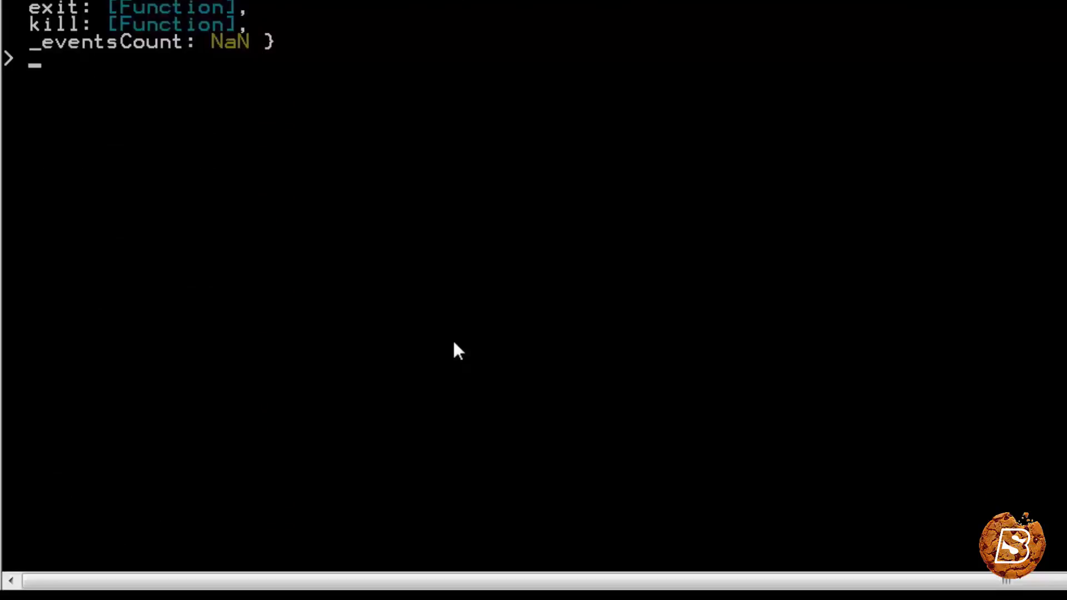
# Evaluate global.process.version to show Node v4.2.3 is running.
pyautogui.write('g')
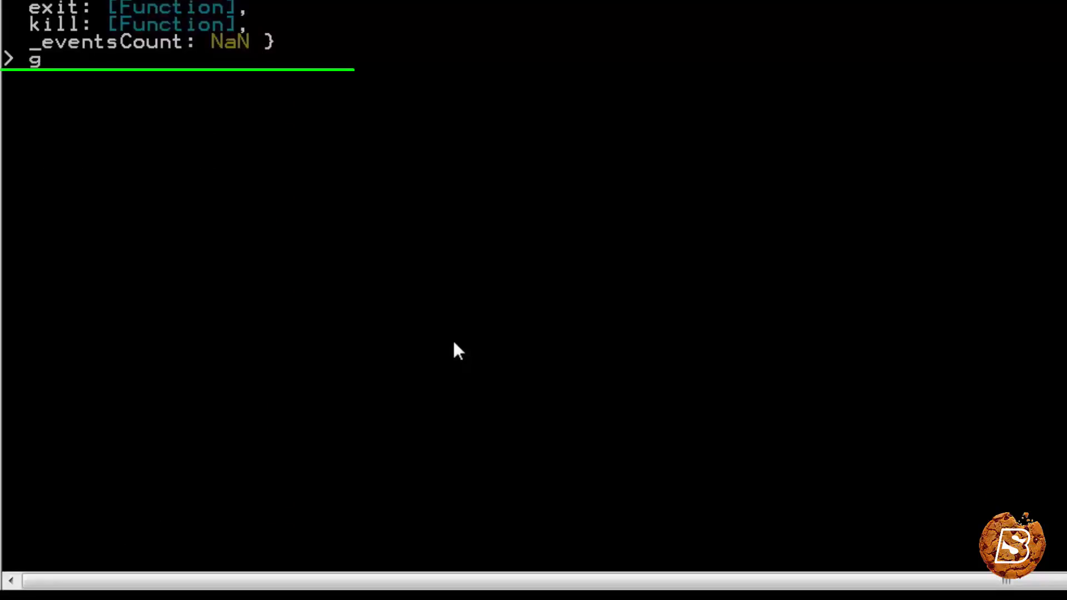
pyautogui.write('lobal.proce')
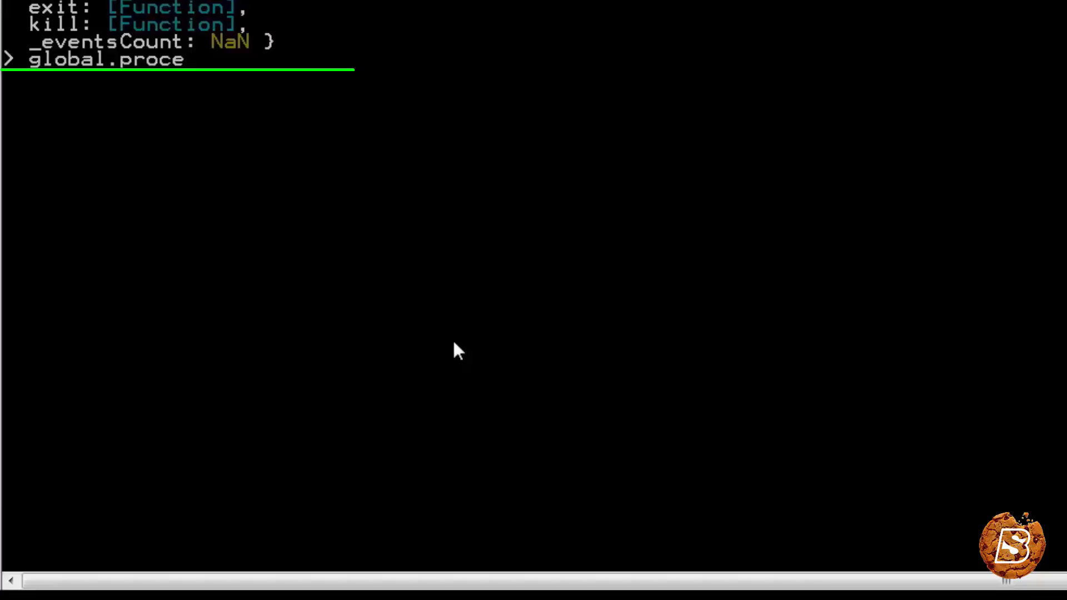
pyautogui.write('ss.versio')
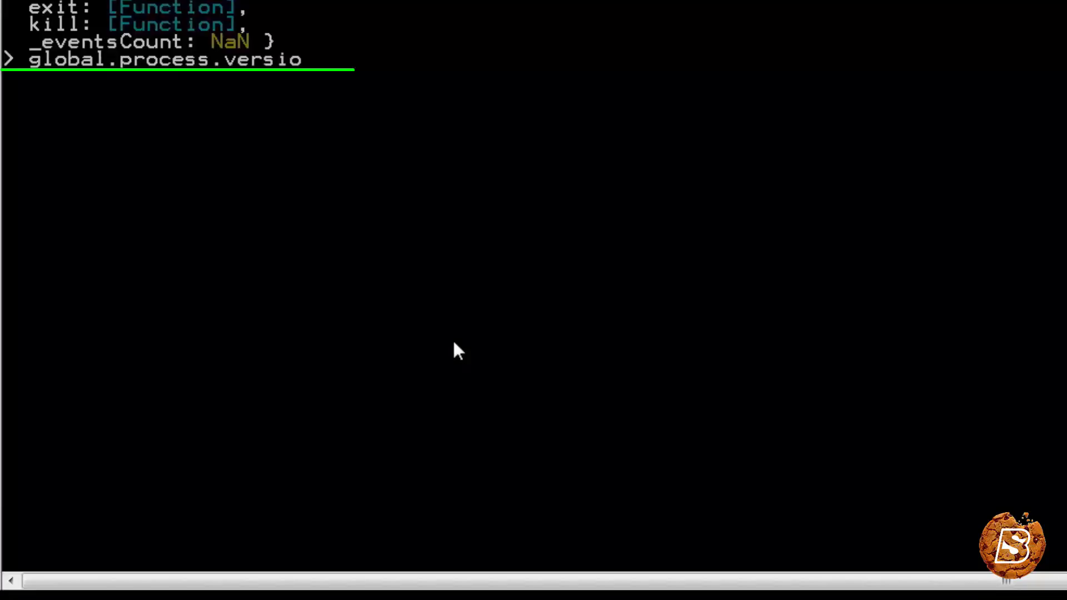
pyautogui.press('Return')
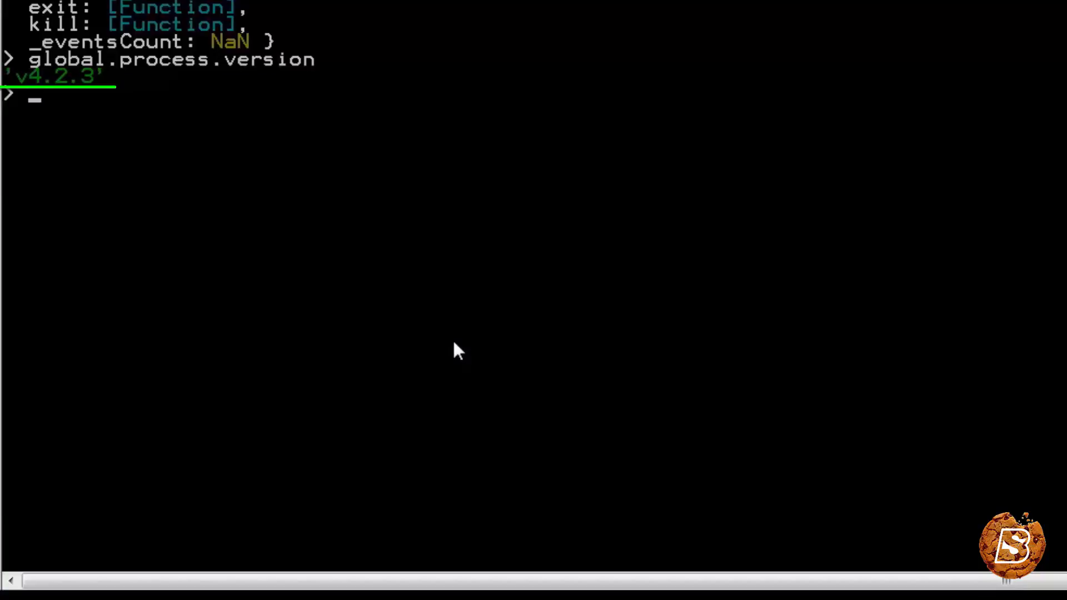
# Evaluate global.process.versions to list the bundled component versions.
pyautogui.write('global.process.version')
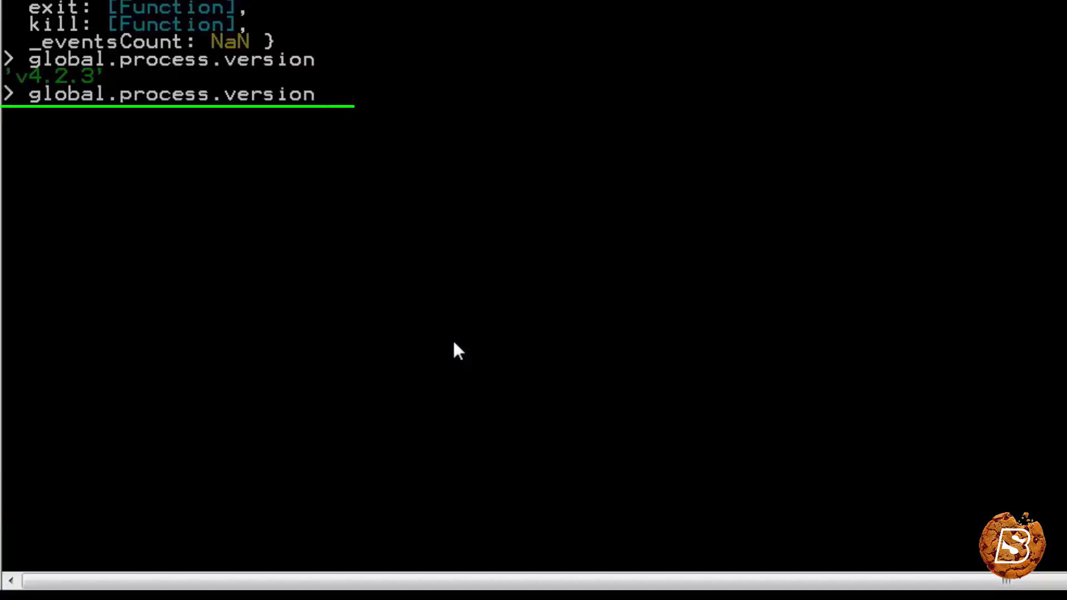
pyautogui.press('Return')
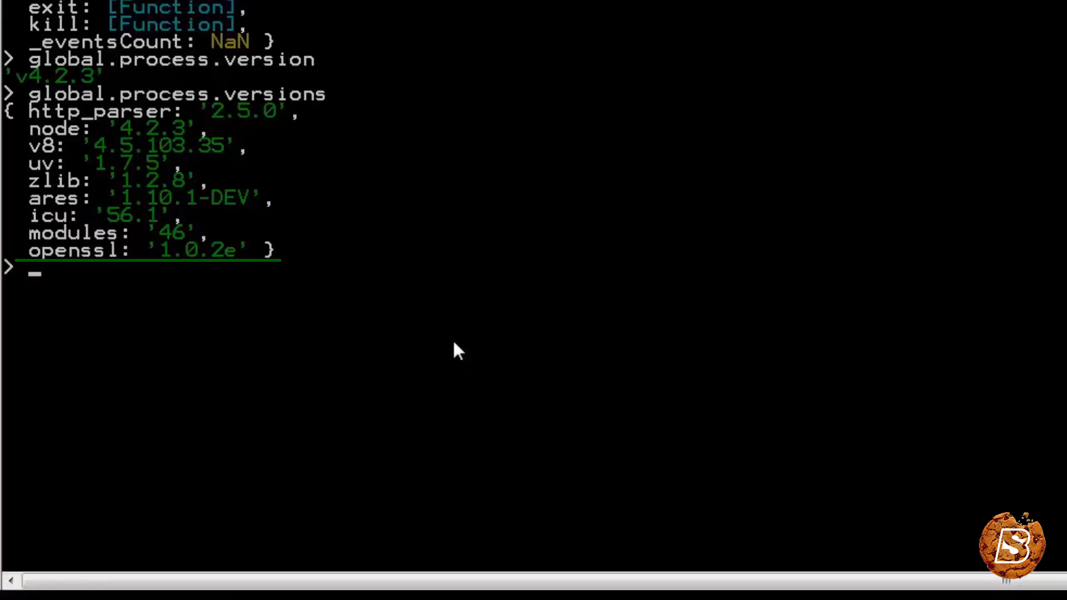
pyautogui.scroll(3)
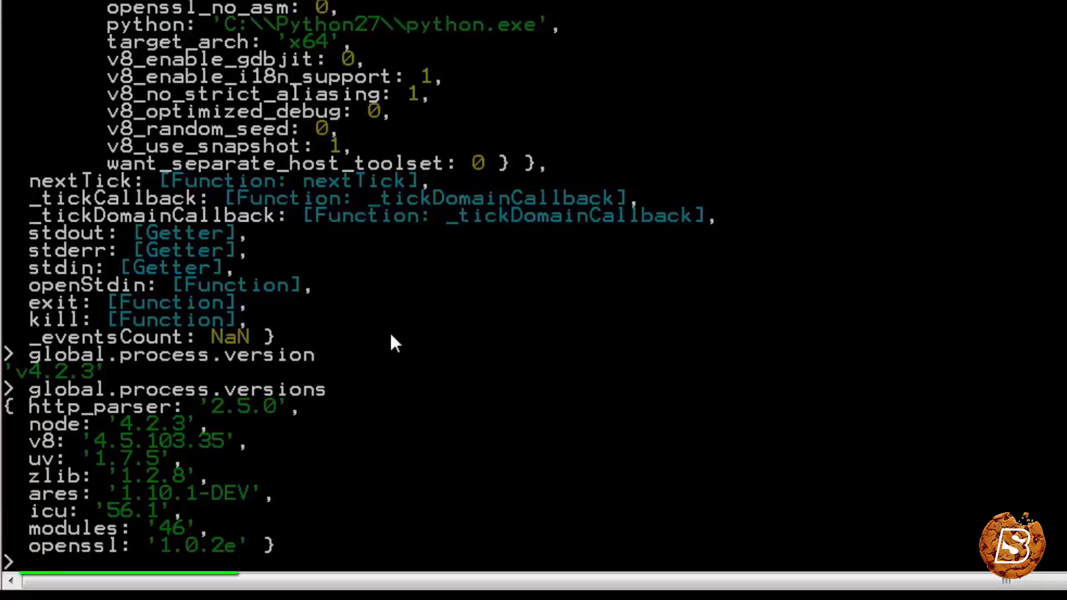
# Evaluate process.cwd() to print the Code-Demo Node.js working directory path.
pyautogui.write('process.')
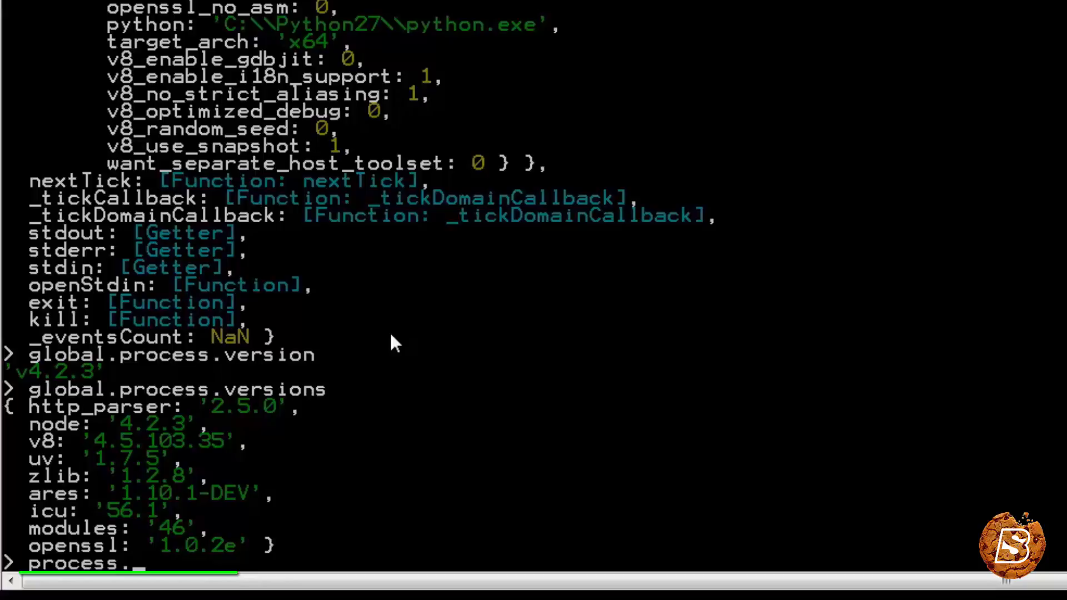
pyautogui.write('cwd()')
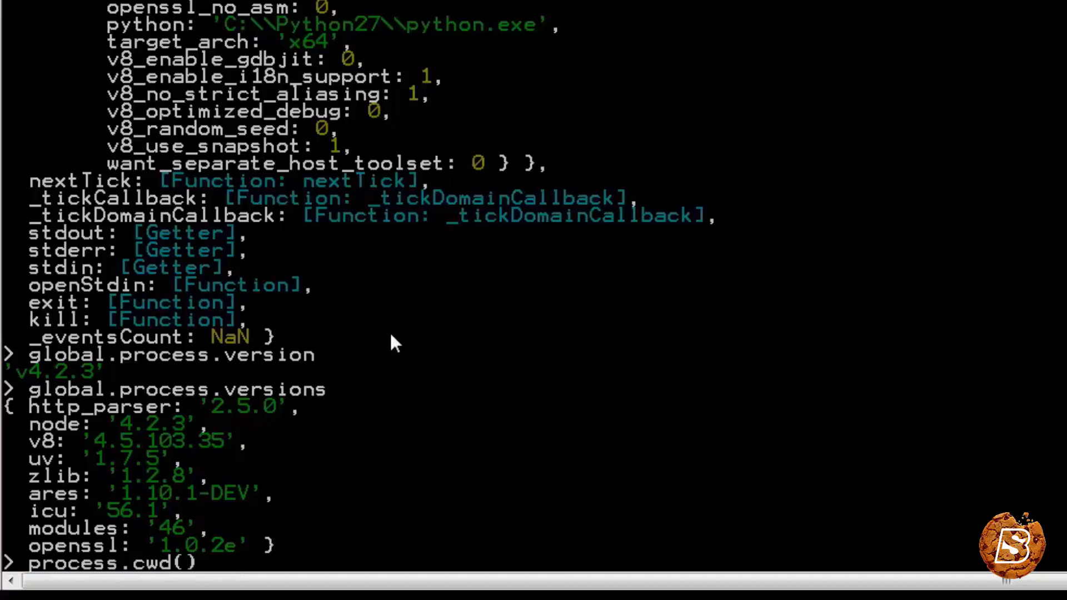
pyautogui.press('Return')
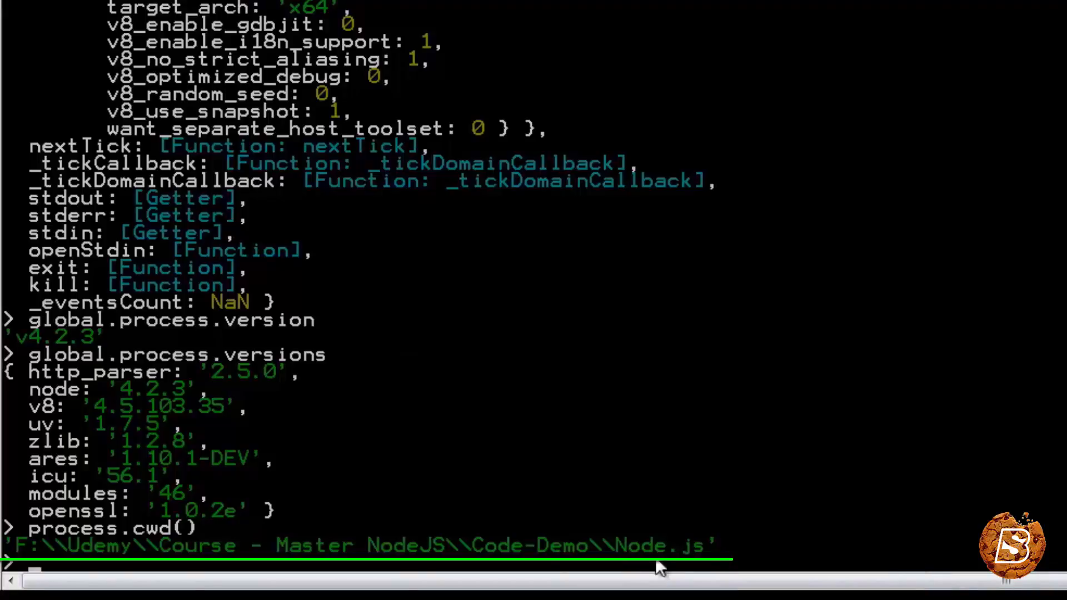
pyautogui.moveTo(670, 551)
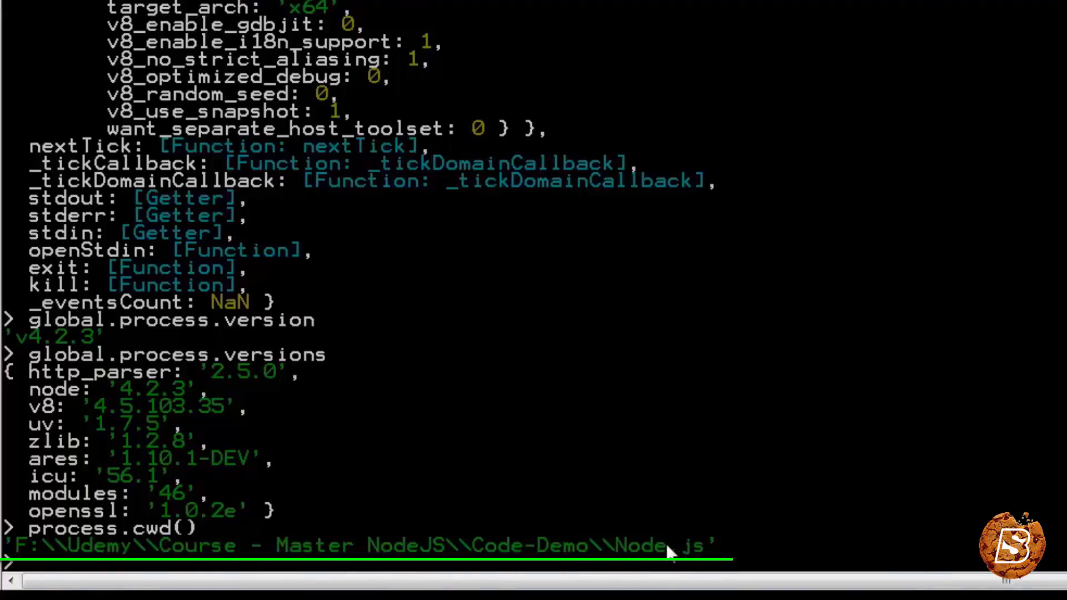
pyautogui.moveTo(732, 561)
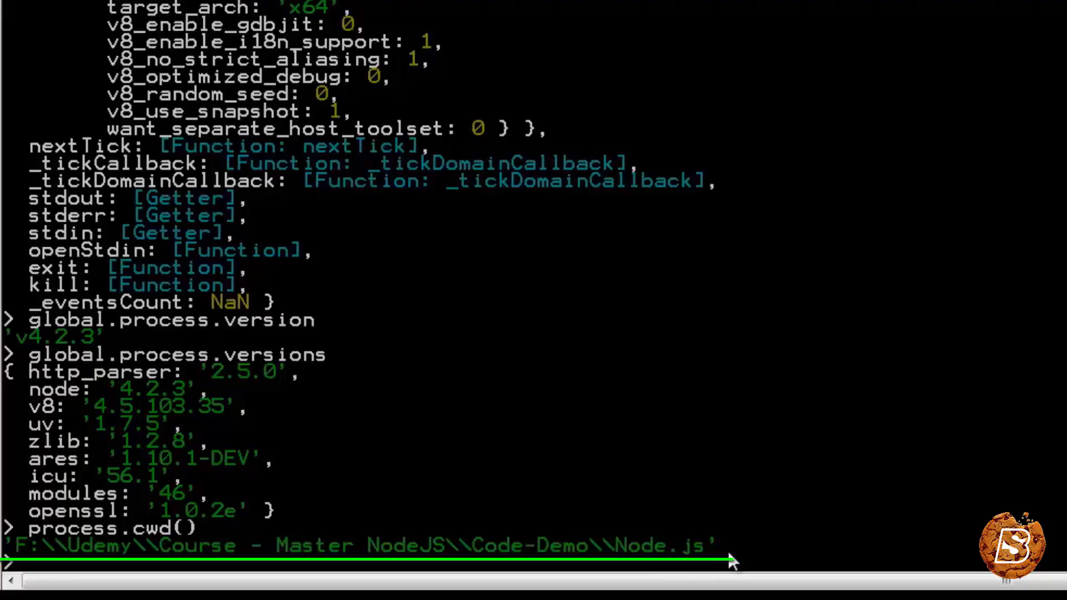
pyautogui.moveTo(757, 560)
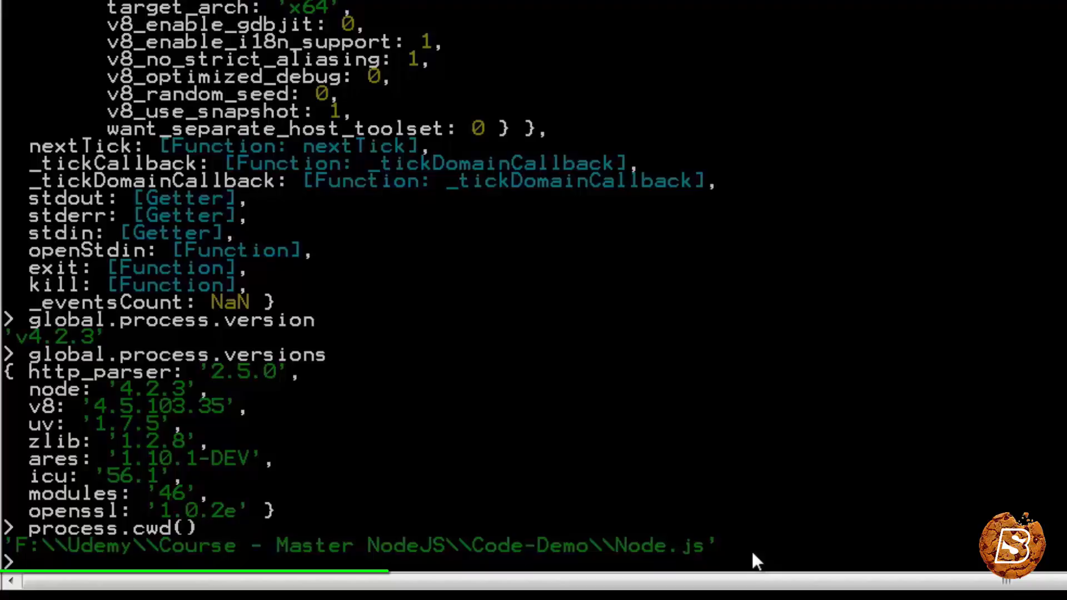
# Define var user = function(greet){ console.log(greet); } in the REPL.
pyautogui.write('var')
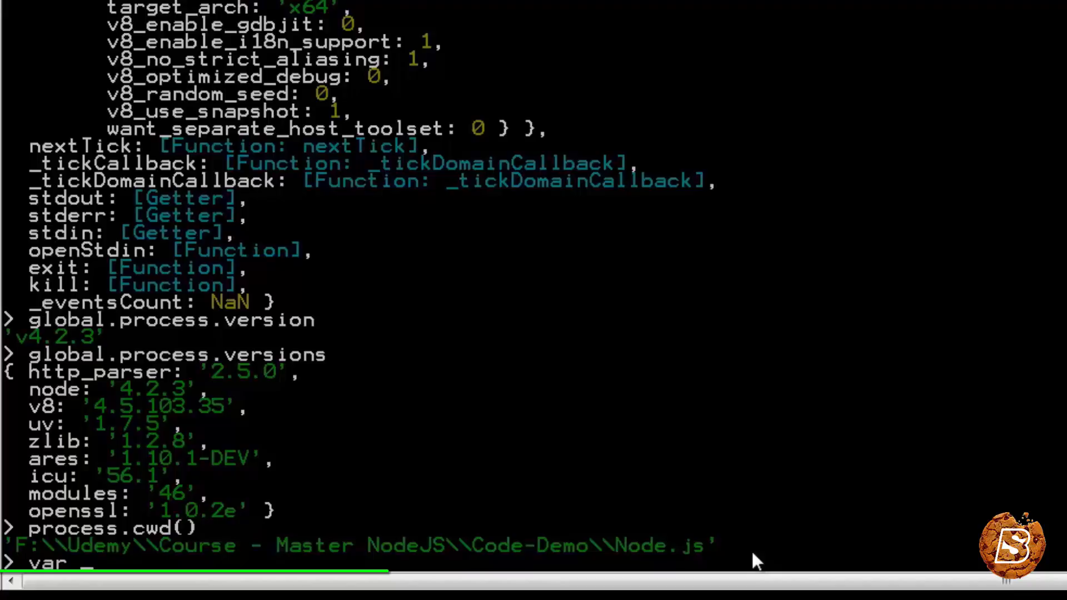
pyautogui.write('user = fu')
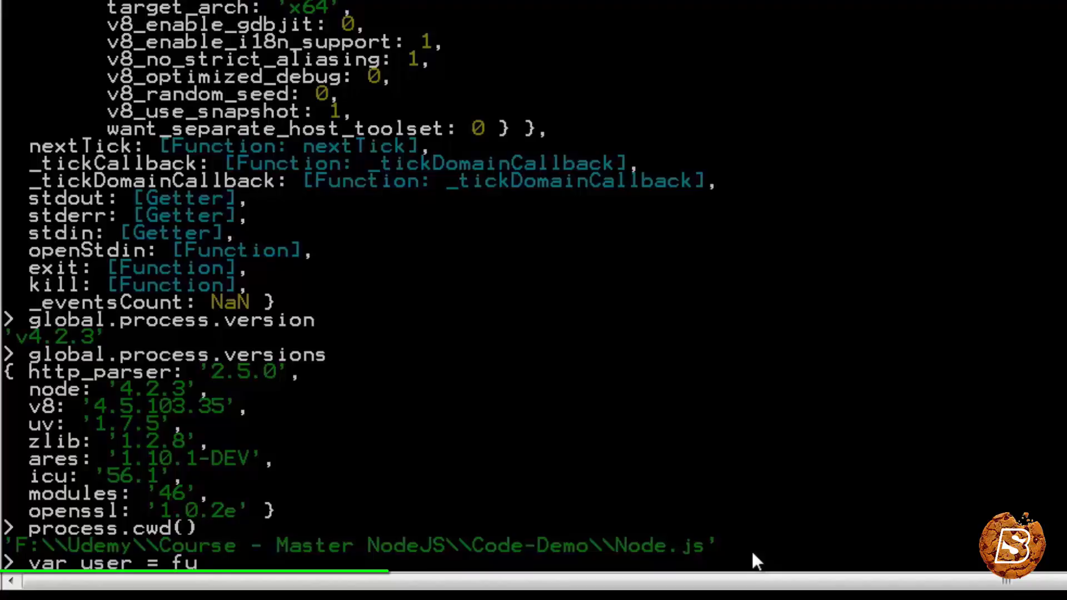
pyautogui.write('nction')
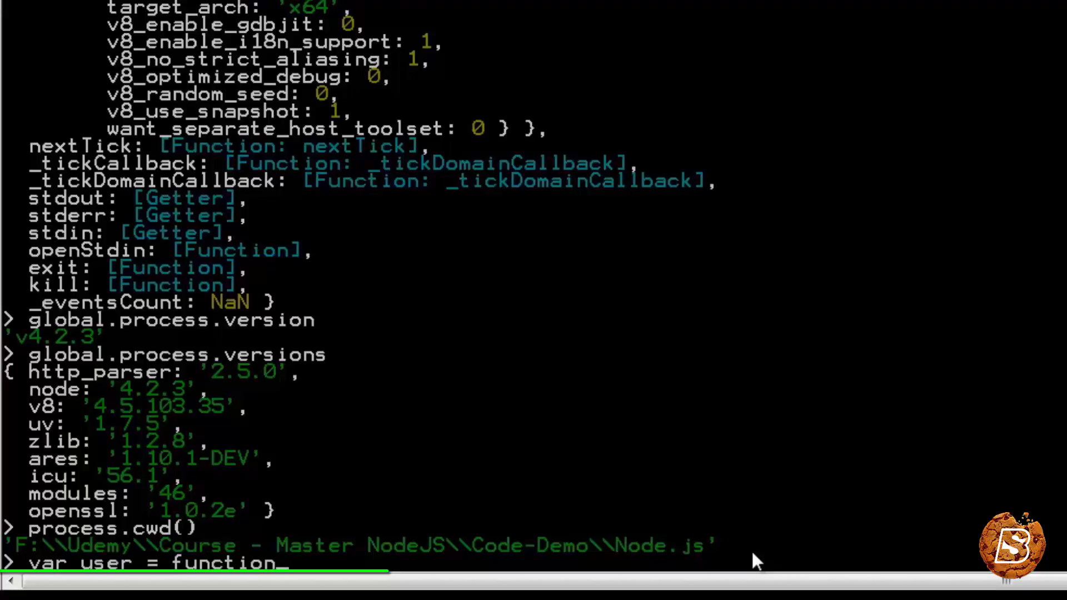
pyautogui.write('(')
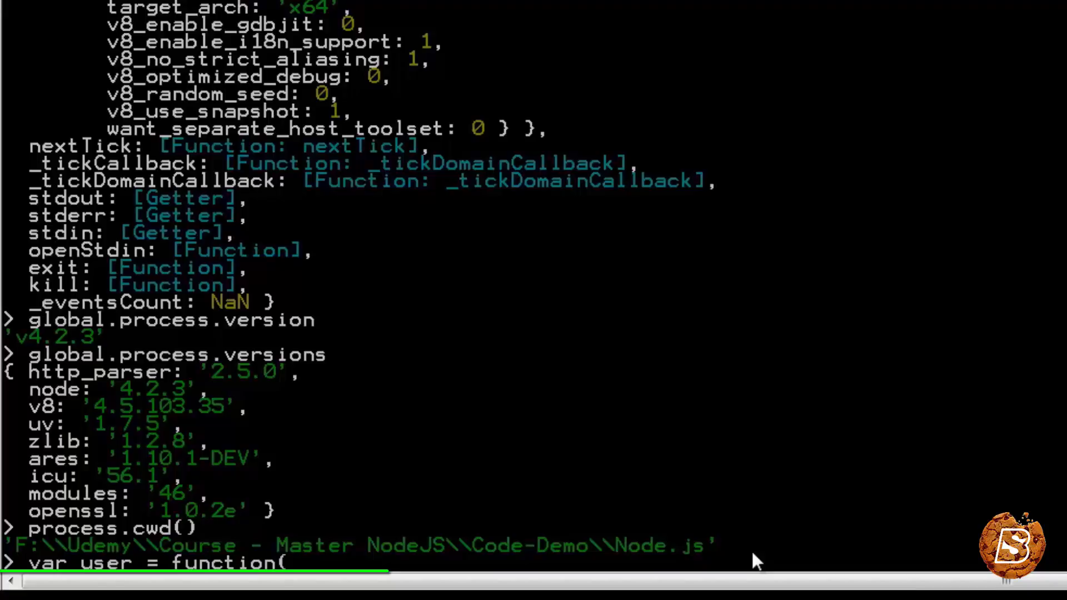
pyautogui.write('greet')
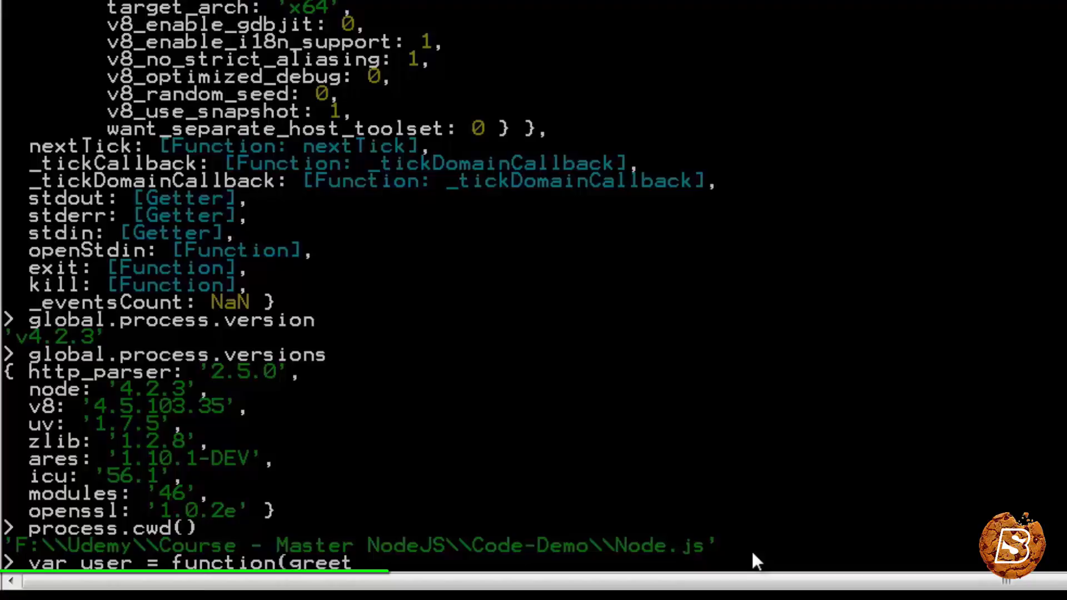
pyautogui.write('){')
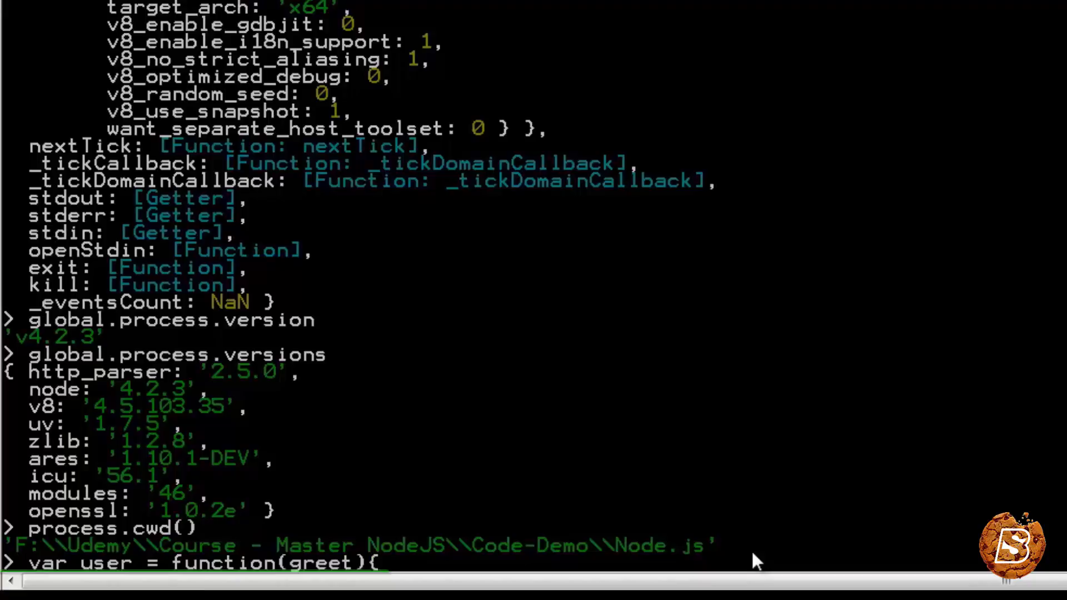
pyautogui.write('conso')
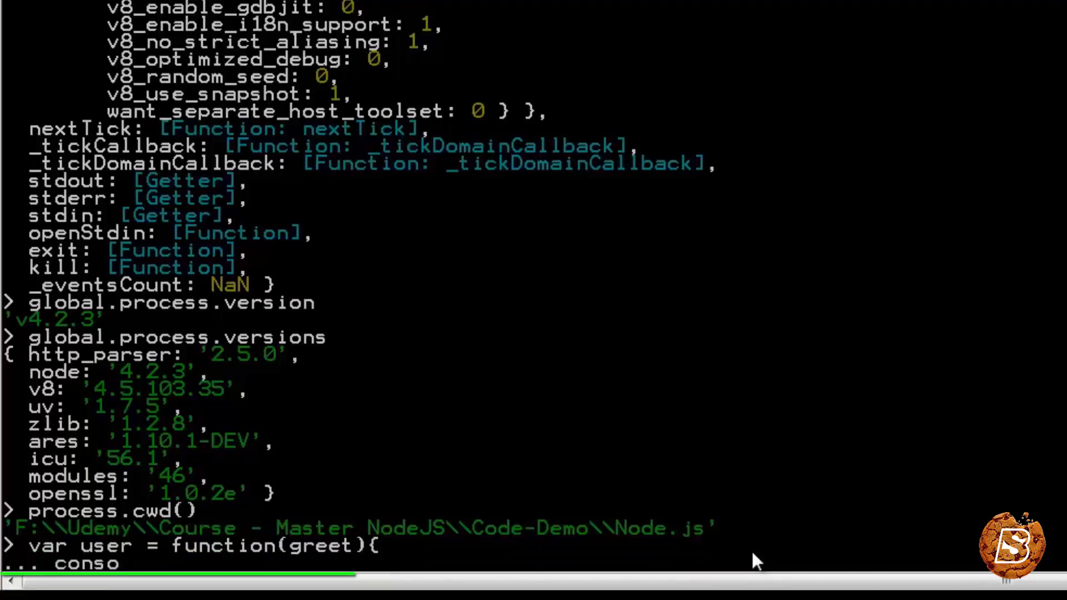
pyautogui.write('le.log(')
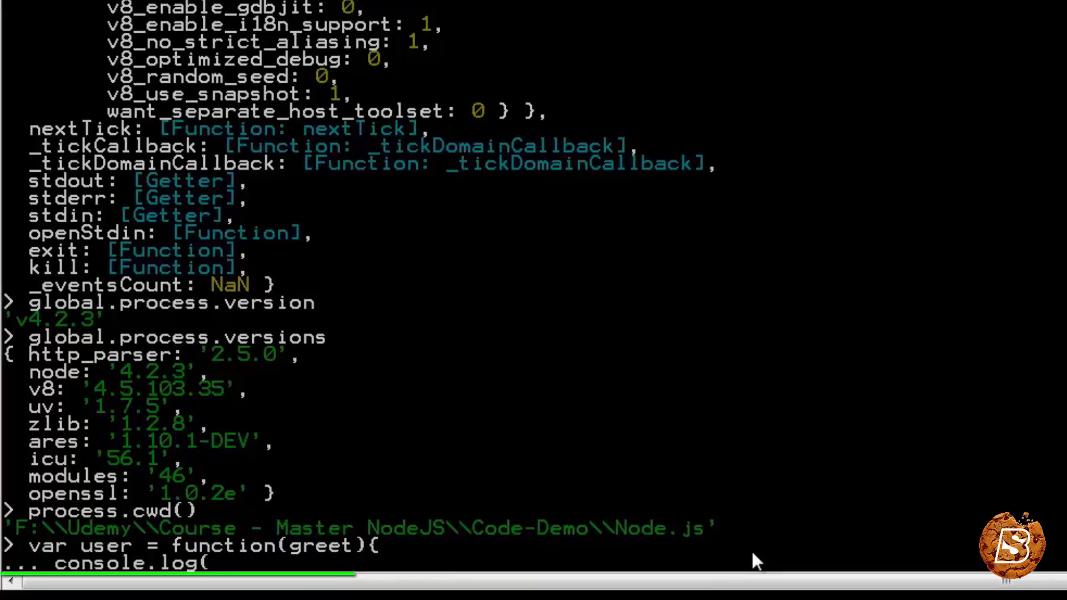
pyautogui.write('gree')
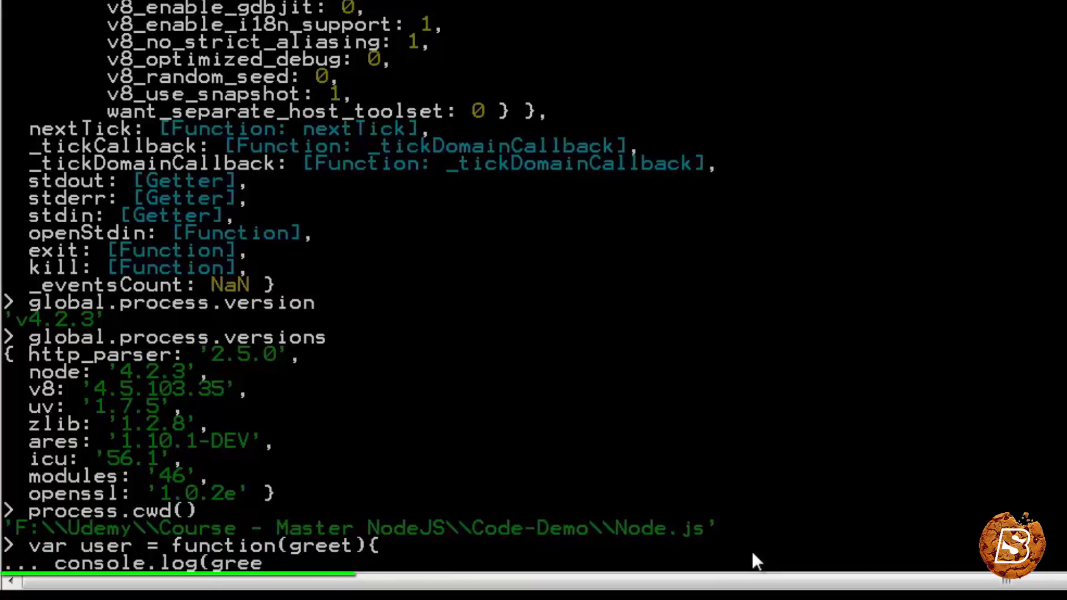
pyautogui.write('t);')
pyautogui.write('}')
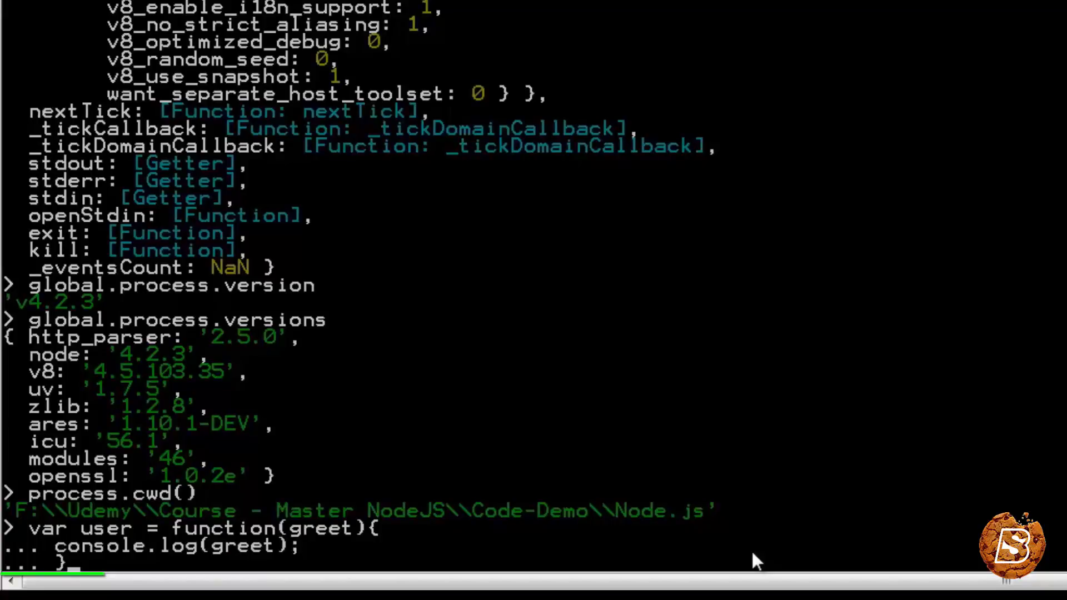
pyautogui.press('Return')
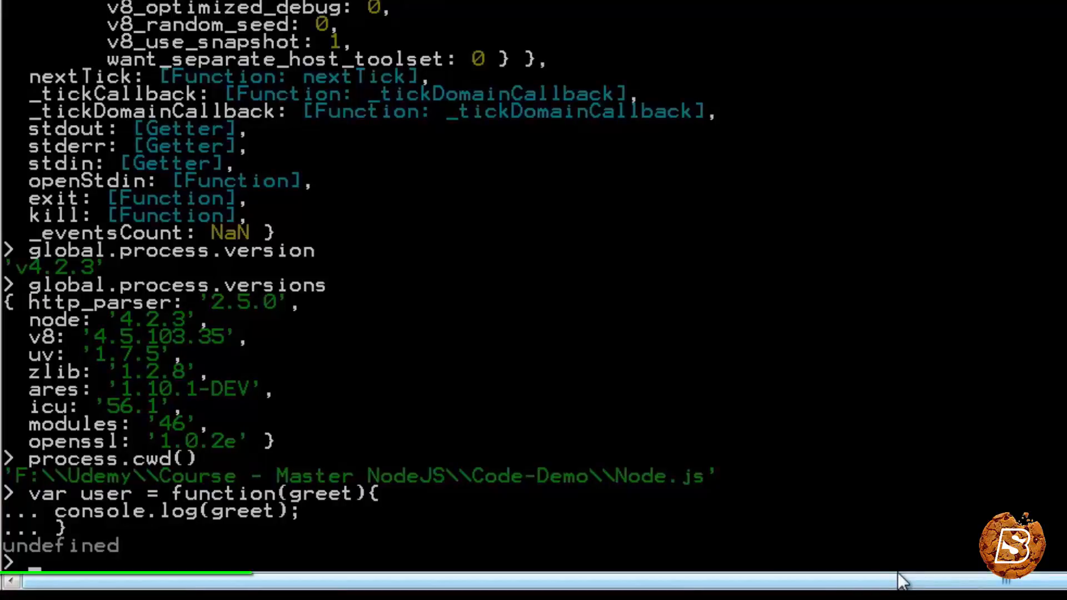
# Call user('Welcome') so Welcome is printed.
pyautogui.write('user(')
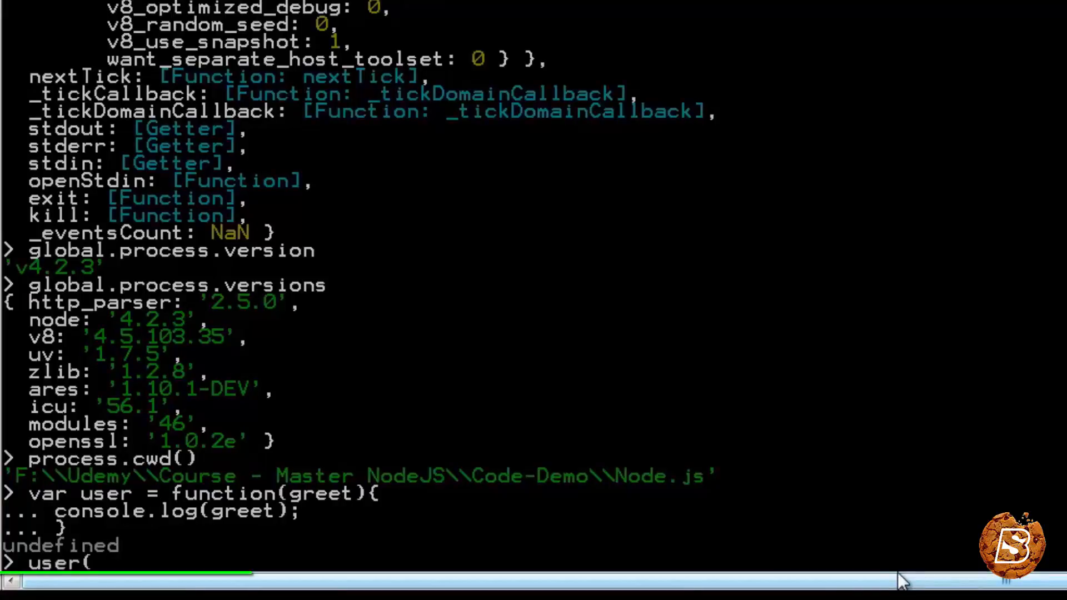
pyautogui.write("'Welco")
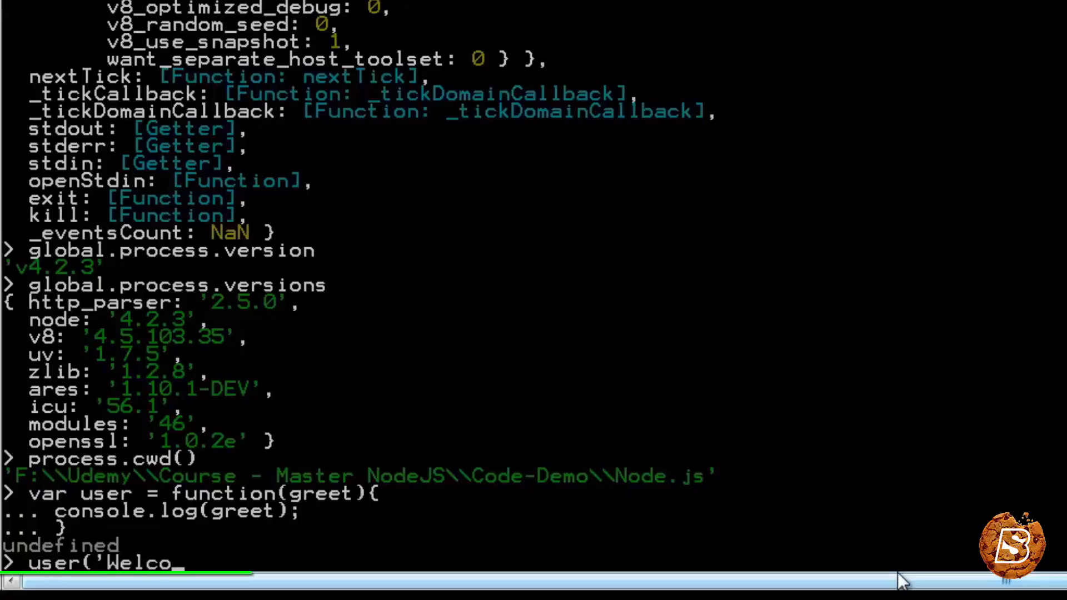
pyautogui.write("me')")
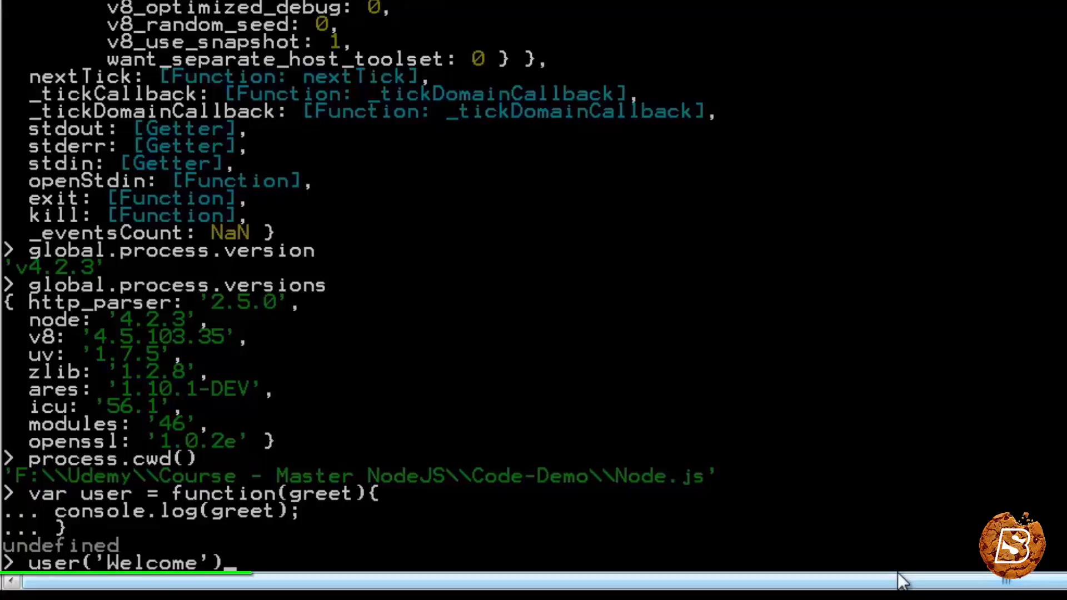
pyautogui.press('Return')
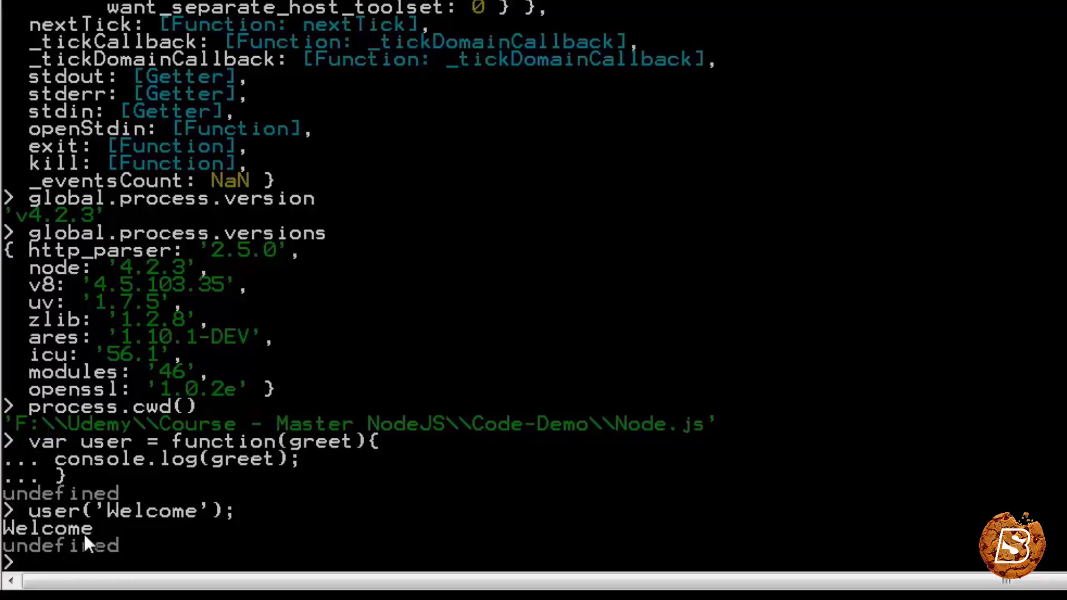
# Redefine user to write greet plus '\n' via process.stdout.write.
pyautogui.write('}')
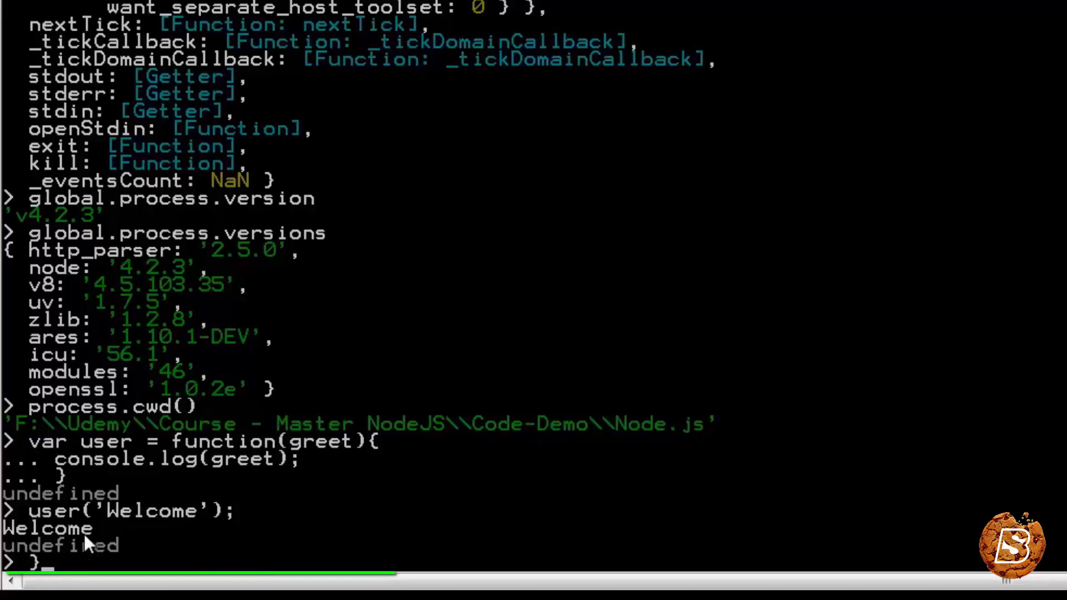
pyautogui.write('var user = function(greet){')
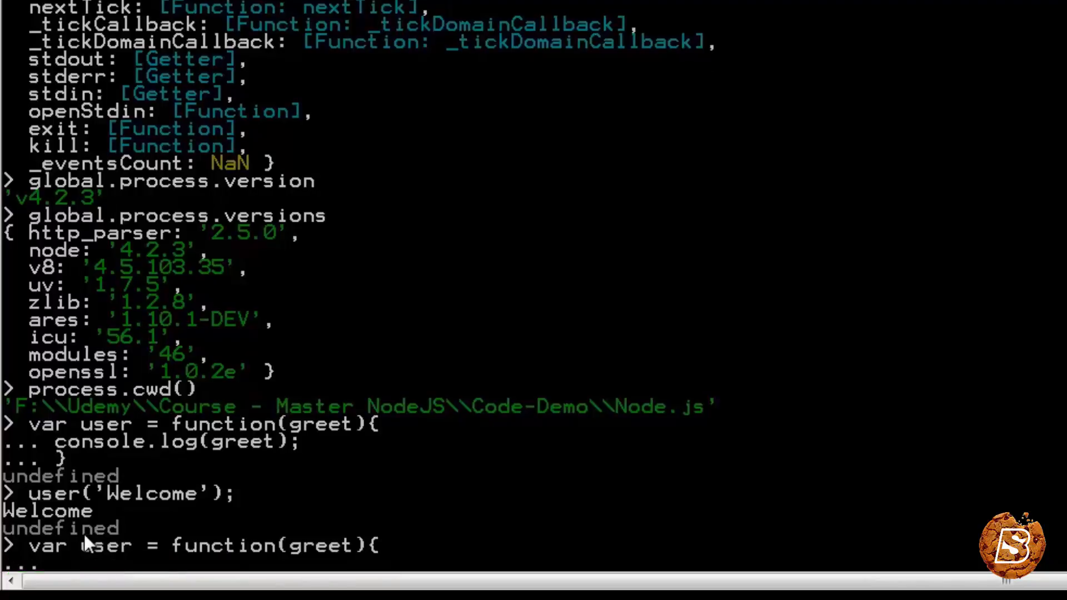
pyautogui.write('proc')
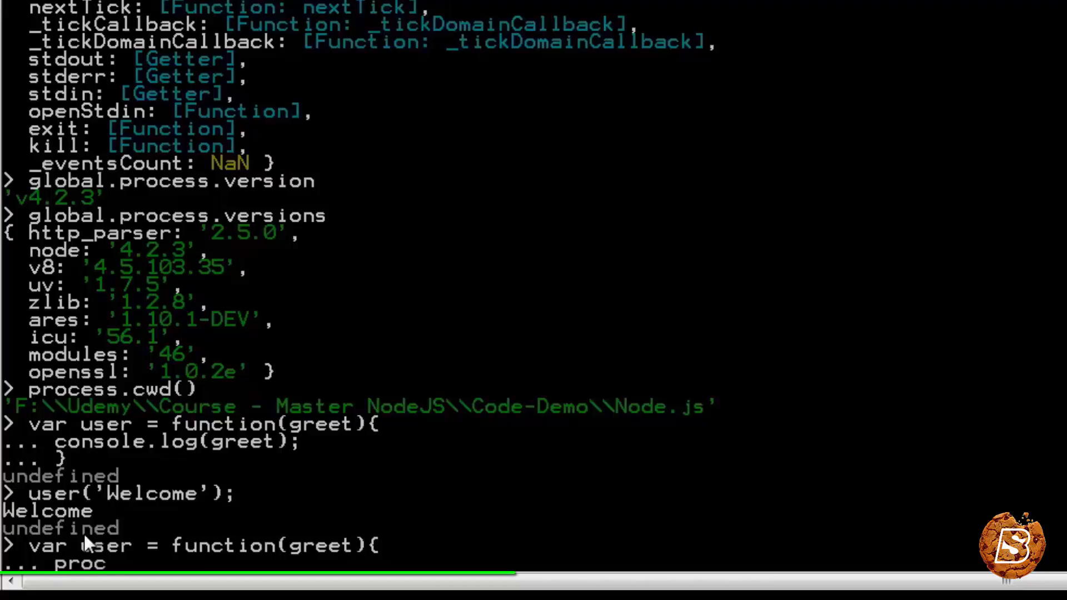
pyautogui.write('ess.std')
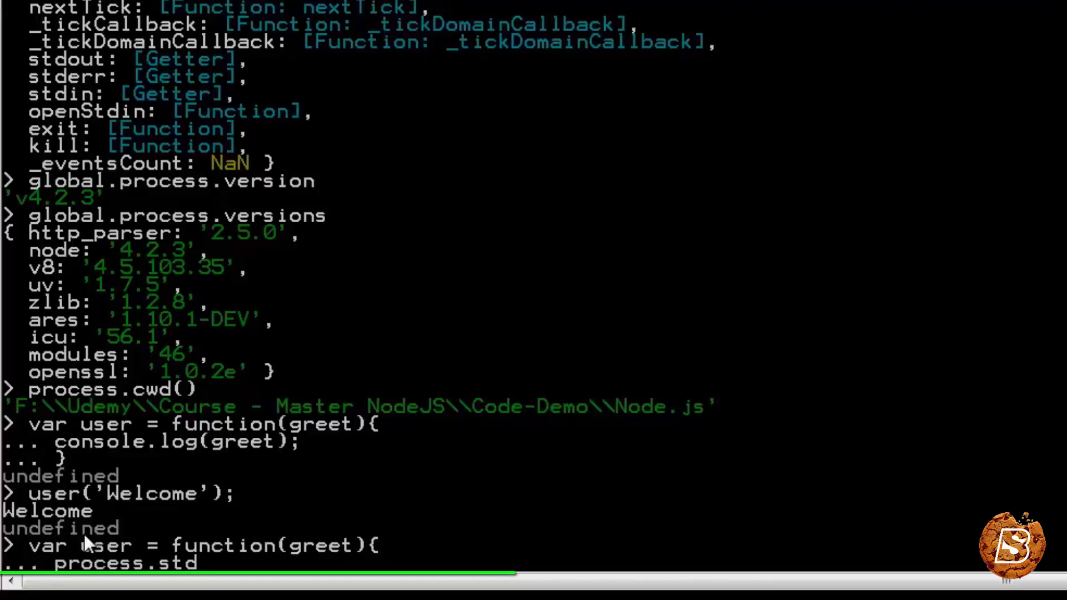
pyautogui.write('out.')
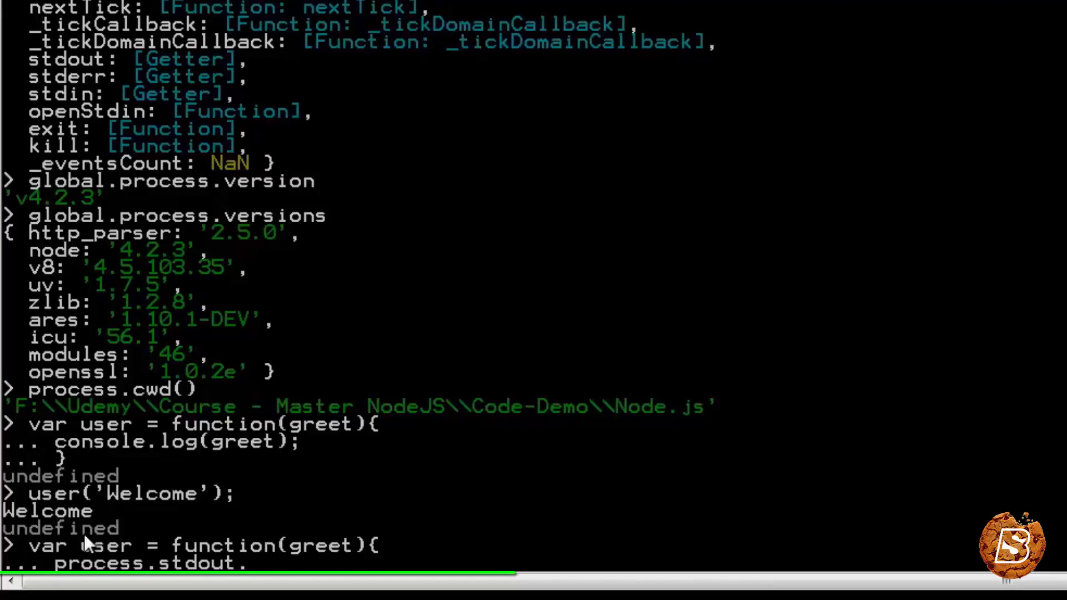
pyautogui.write('write')
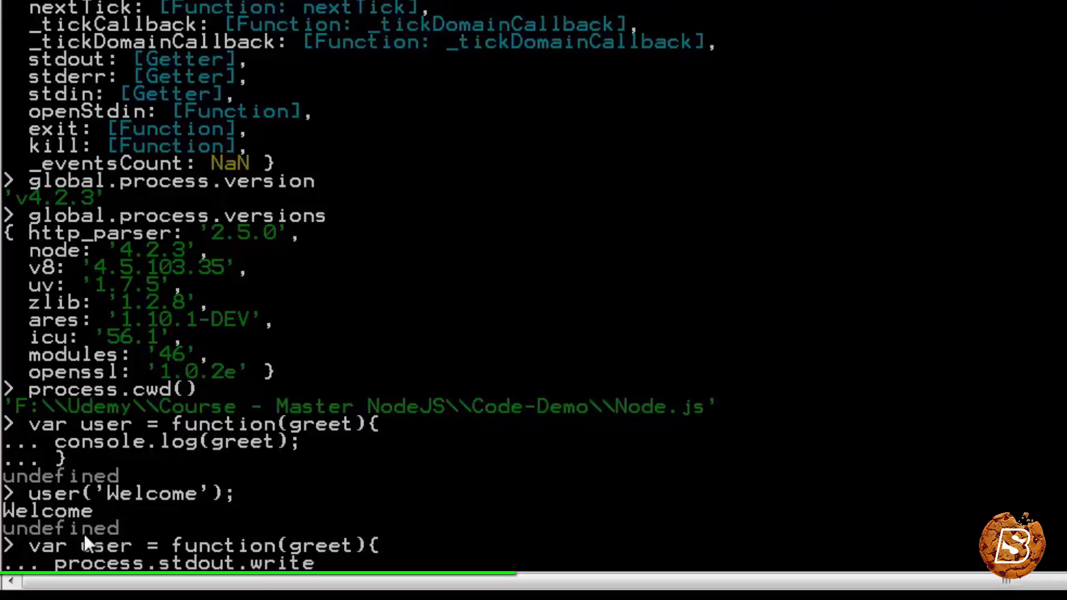
pyautogui.write('(')
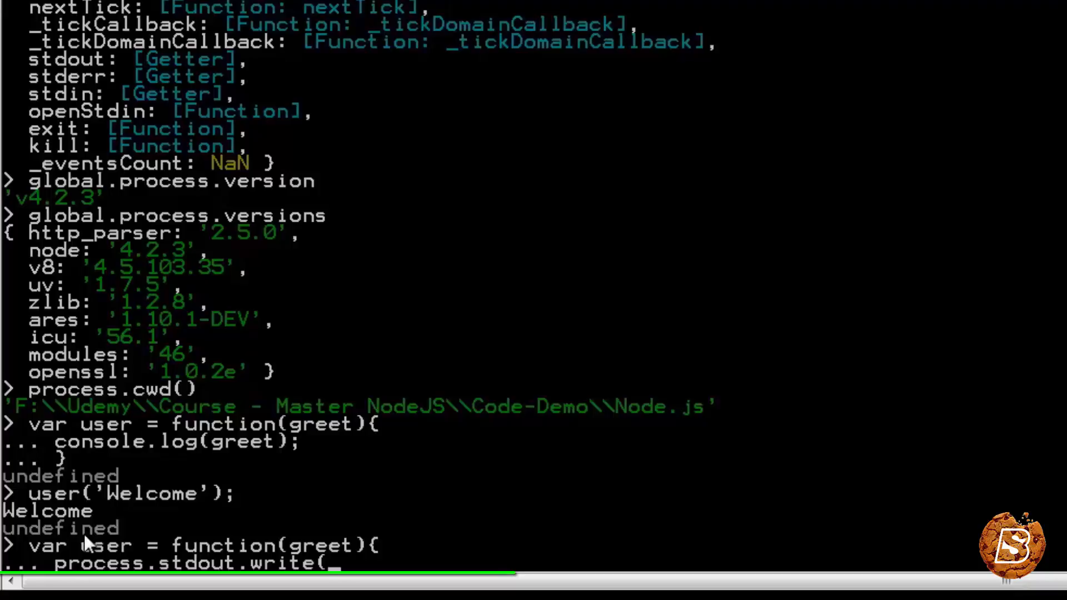
pyautogui.write('greet')
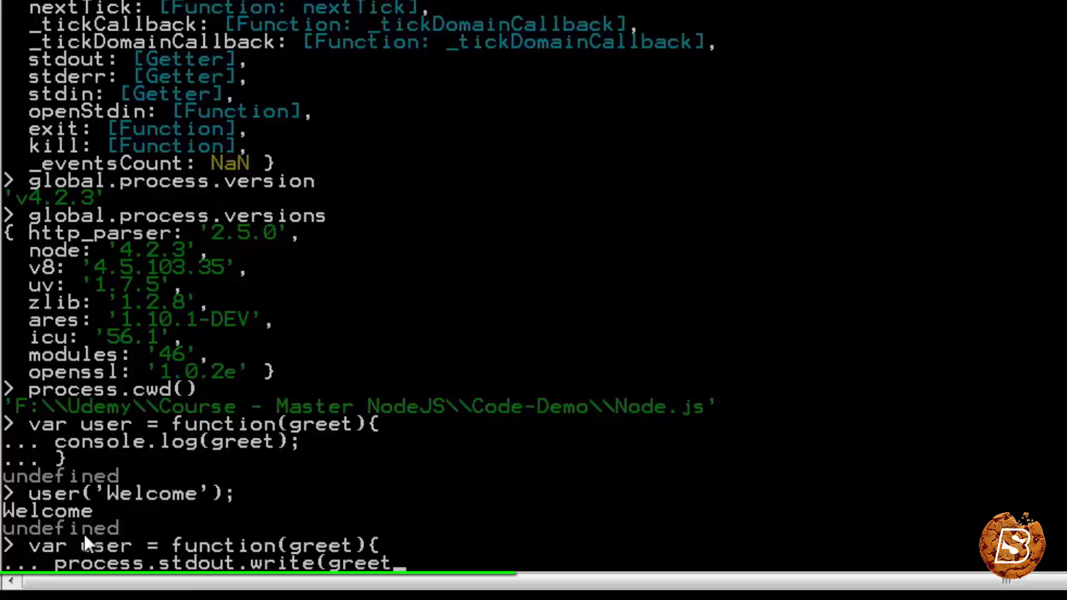
pyautogui.write("+'\\")
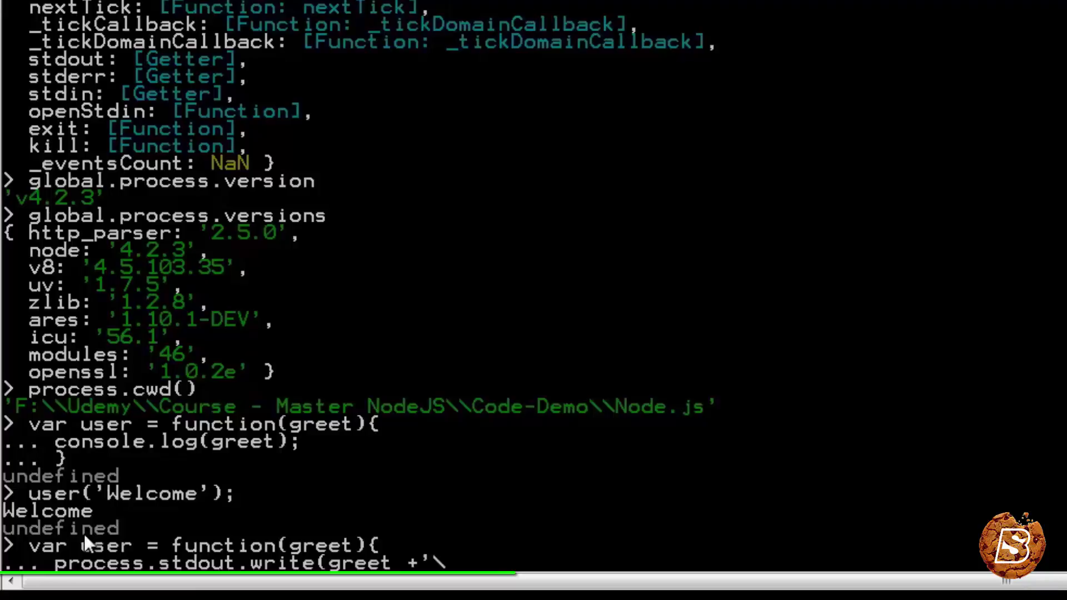
pyautogui.write('n')
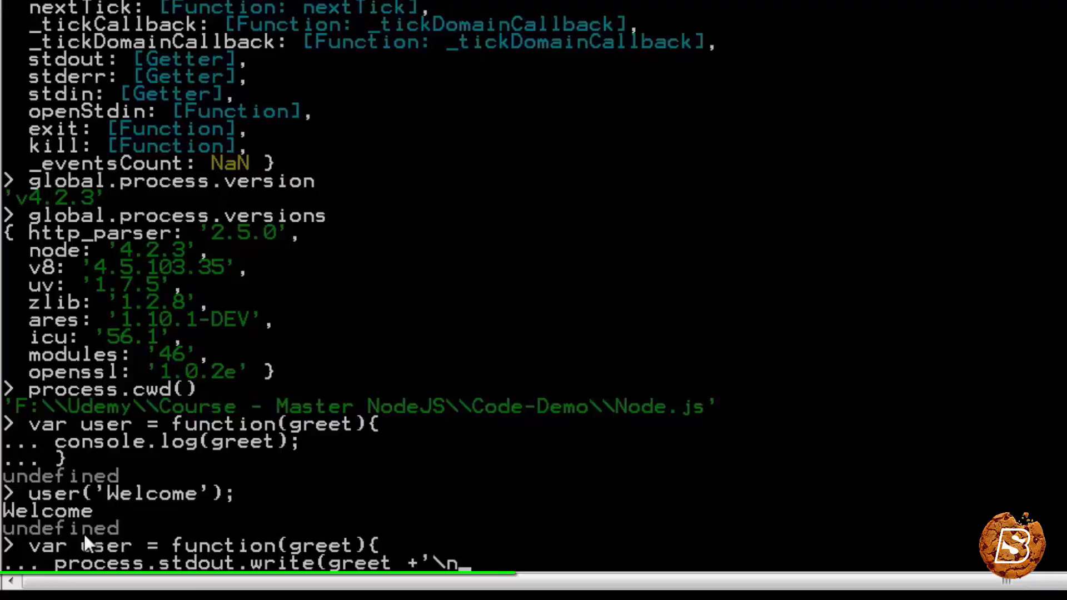
pyautogui.write("');")
pyautogui.write('}')
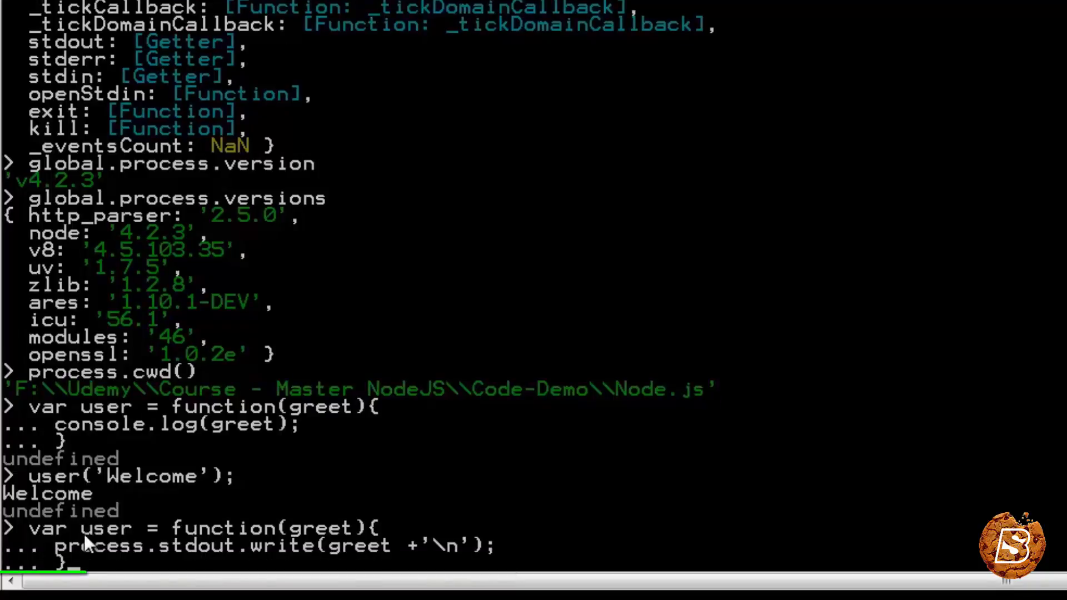
# Call user("Welcome") so Welcome is printed via stdout.
pyautogui.write('user("Welc')
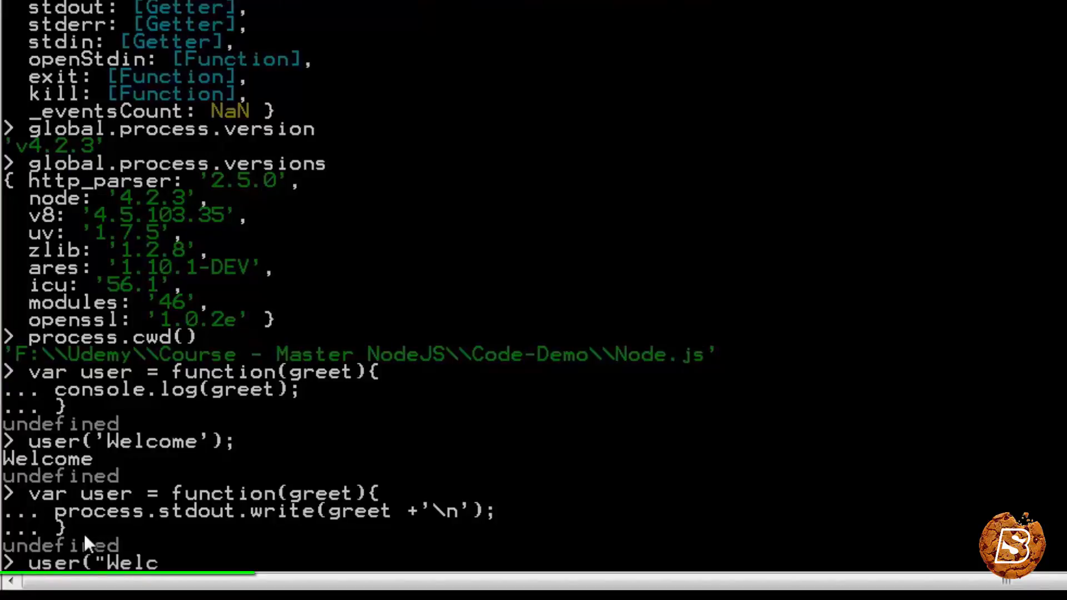
pyautogui.write('ome");')
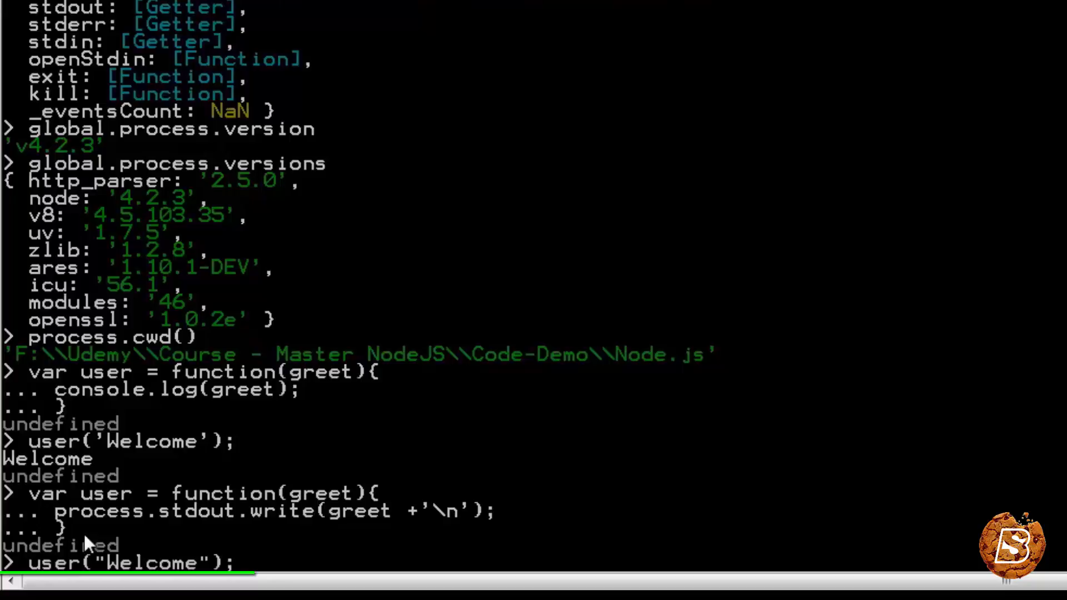
pyautogui.press('Return')
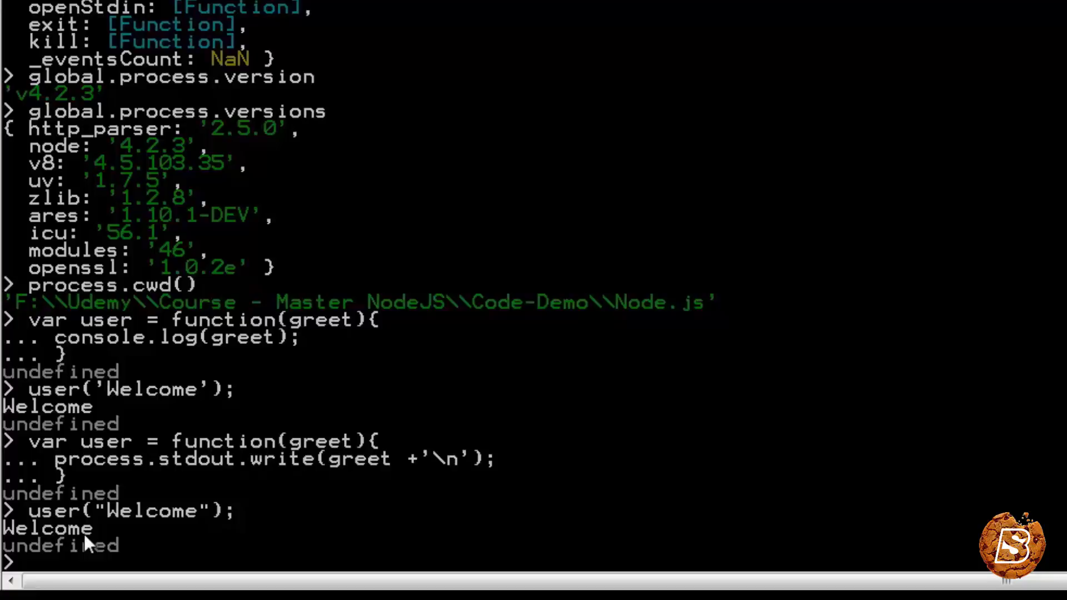
pyautogui.moveTo(701, 559)
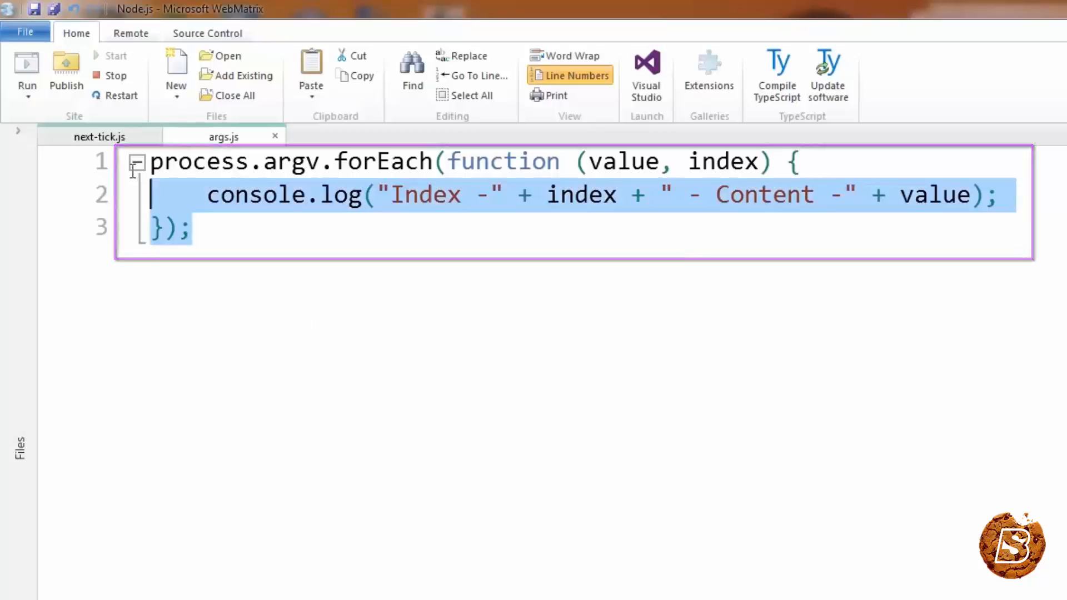
# Highlight forEach, index and Content in the args.js process.argv loop to explain them.
pyautogui.click(401, 377)
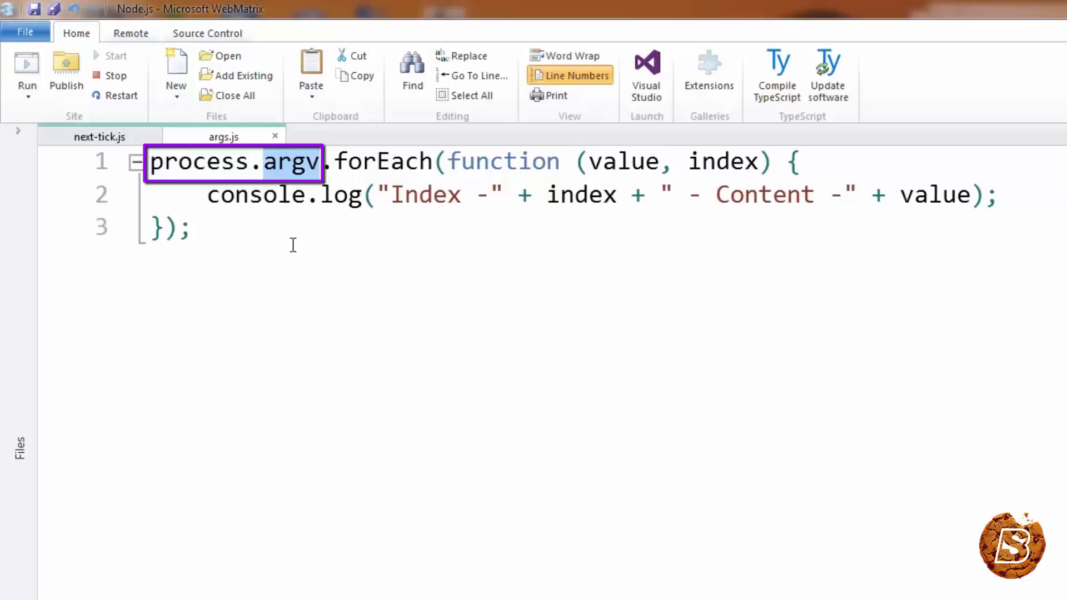
pyautogui.moveTo(311, 277)
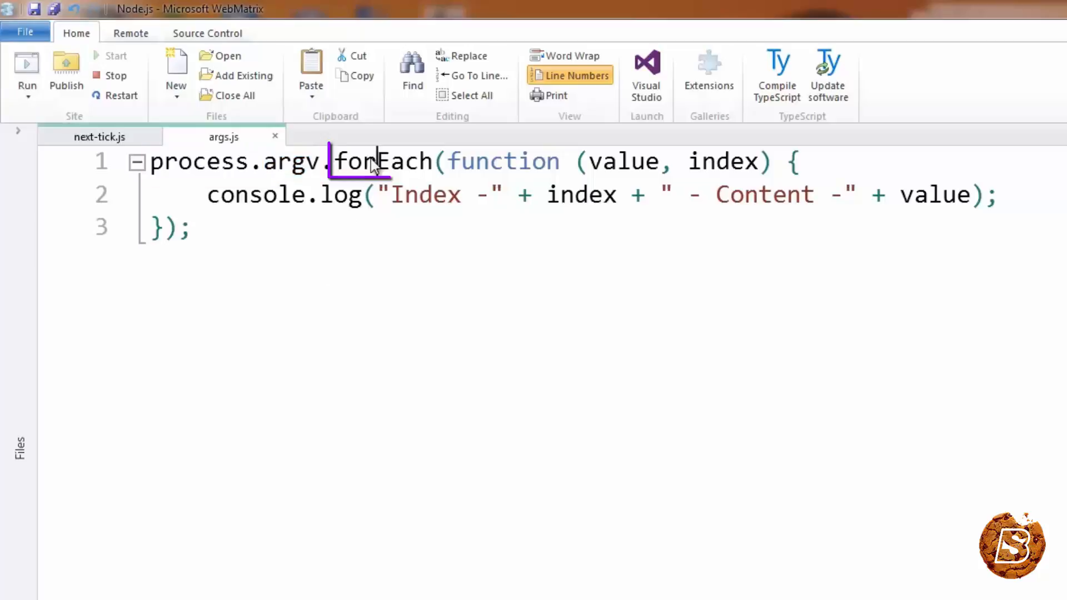
pyautogui.doubleClick(382, 161)
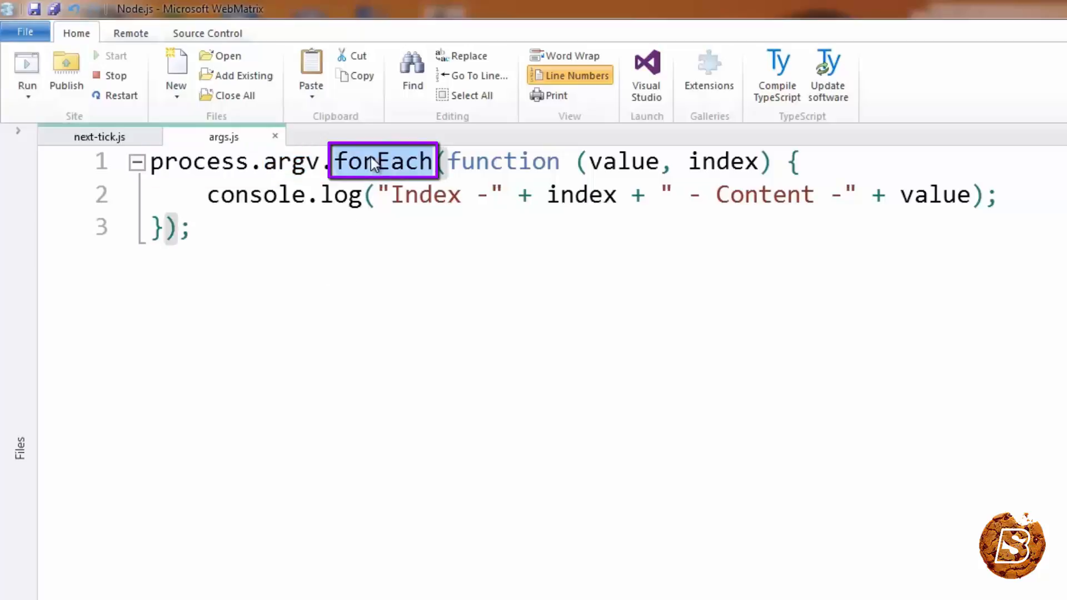
pyautogui.doubleClick(623, 162)
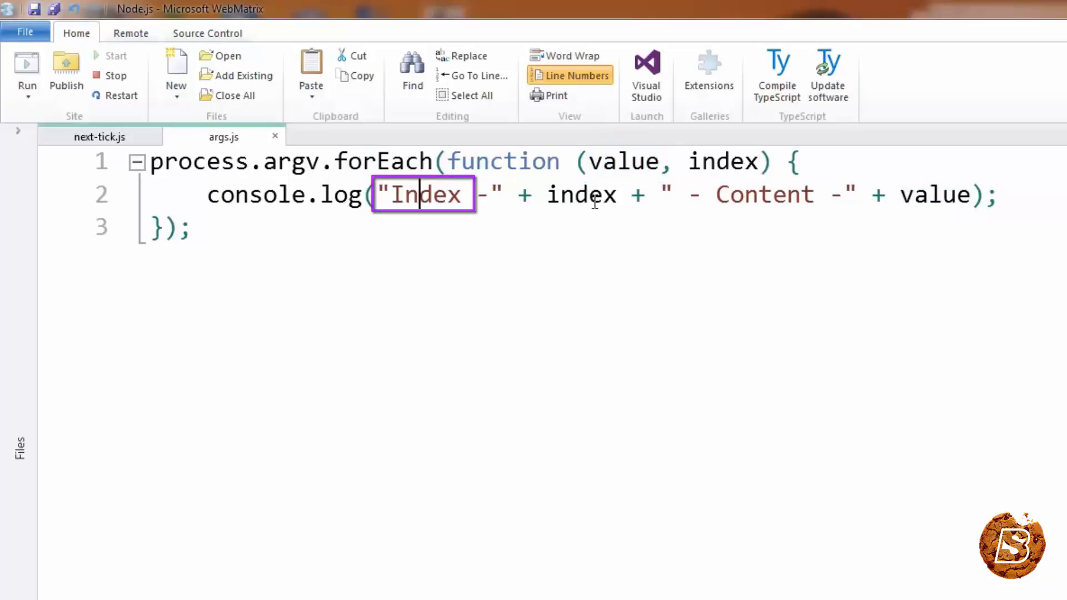
pyautogui.doubleClick(581, 196)
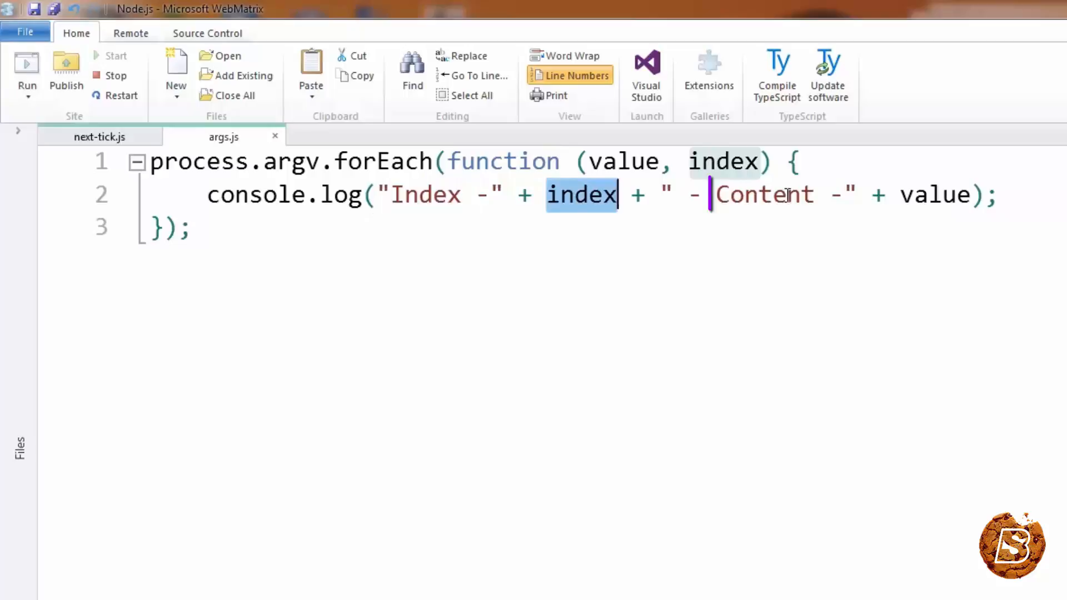
pyautogui.doubleClick(765, 194)
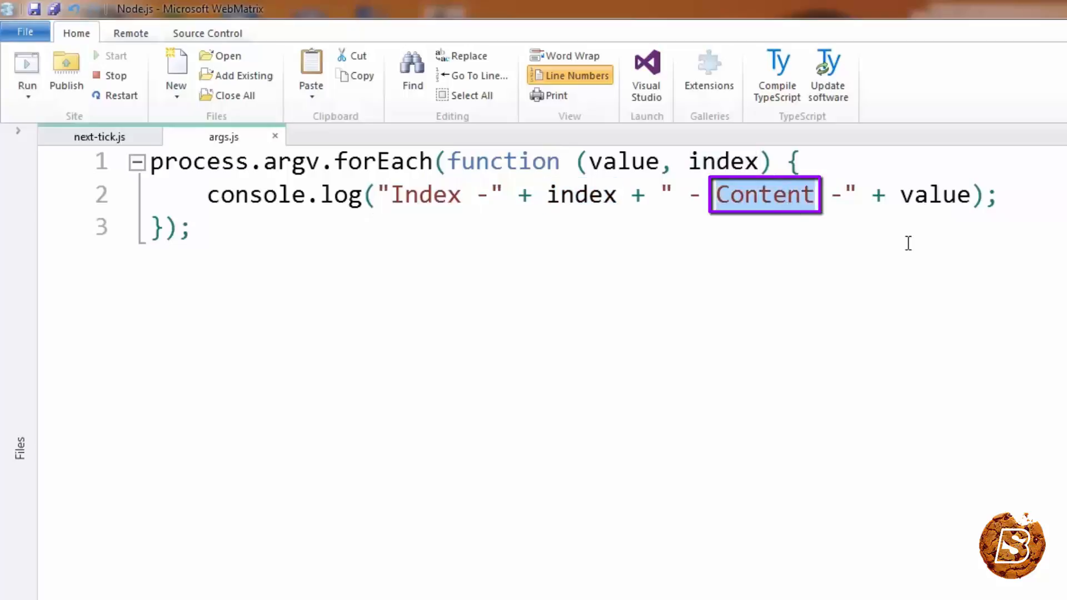
pyautogui.doubleClick(937, 194)
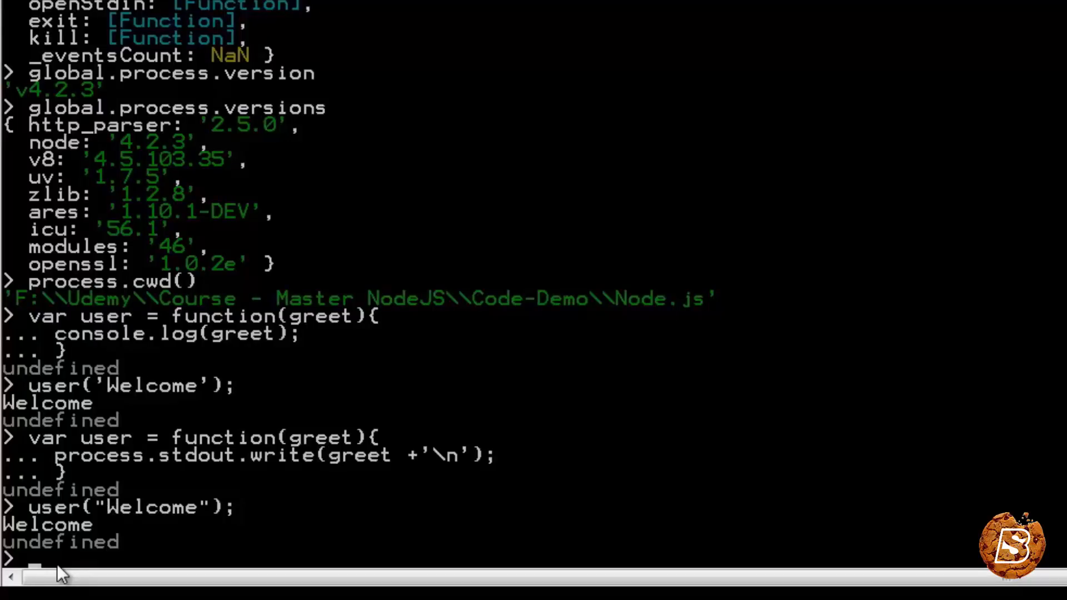
# Exit the REPL and enter node args.js Welcome Node at the shell prompt.
pyautogui.press('ctrl+c')
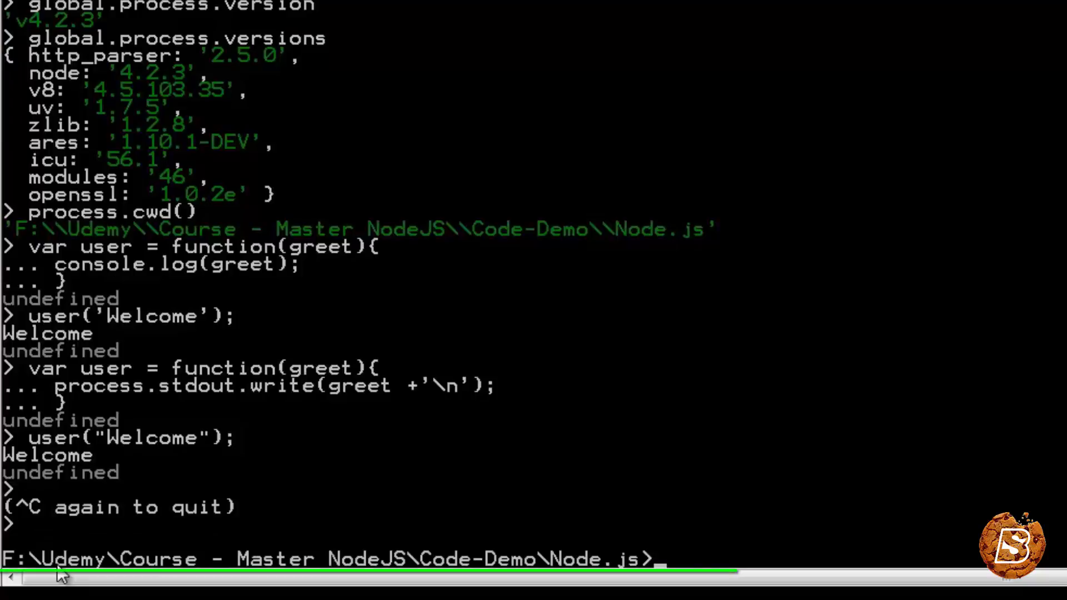
pyautogui.write('node')
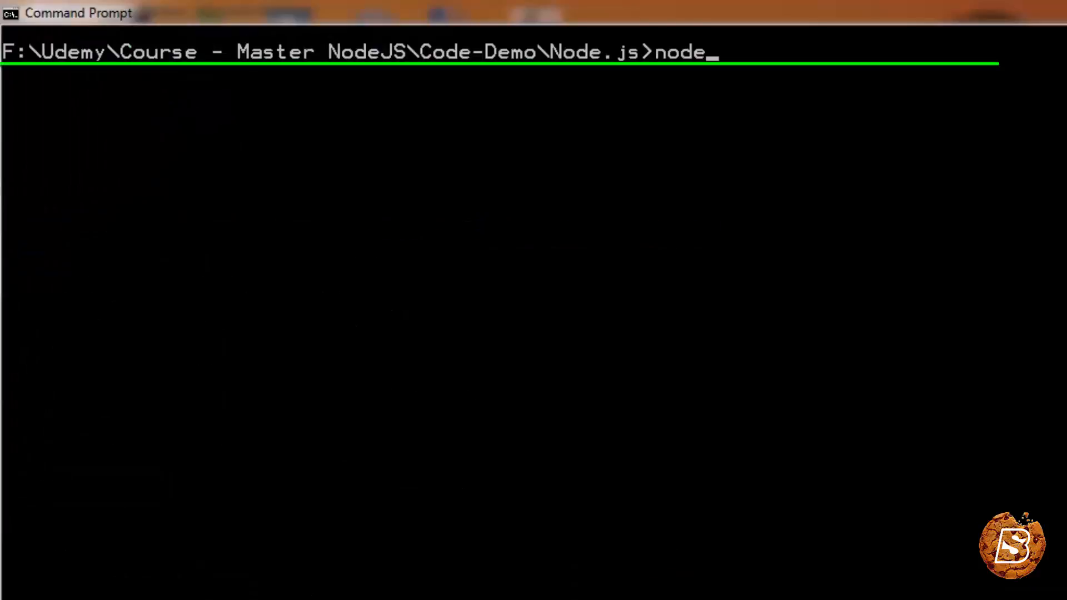
pyautogui.write('a')
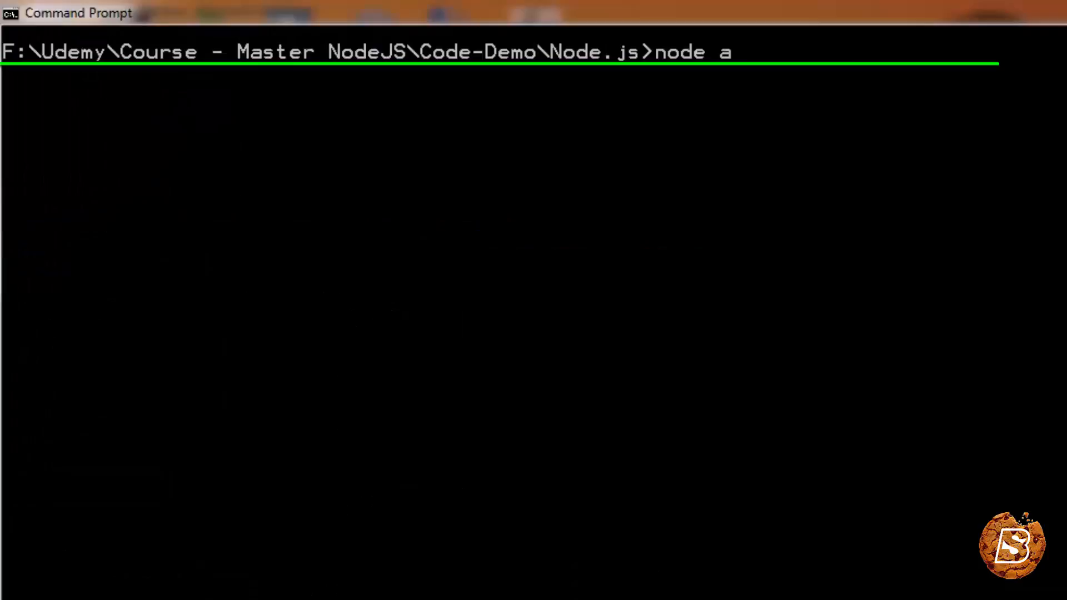
pyautogui.write('rgs.js')
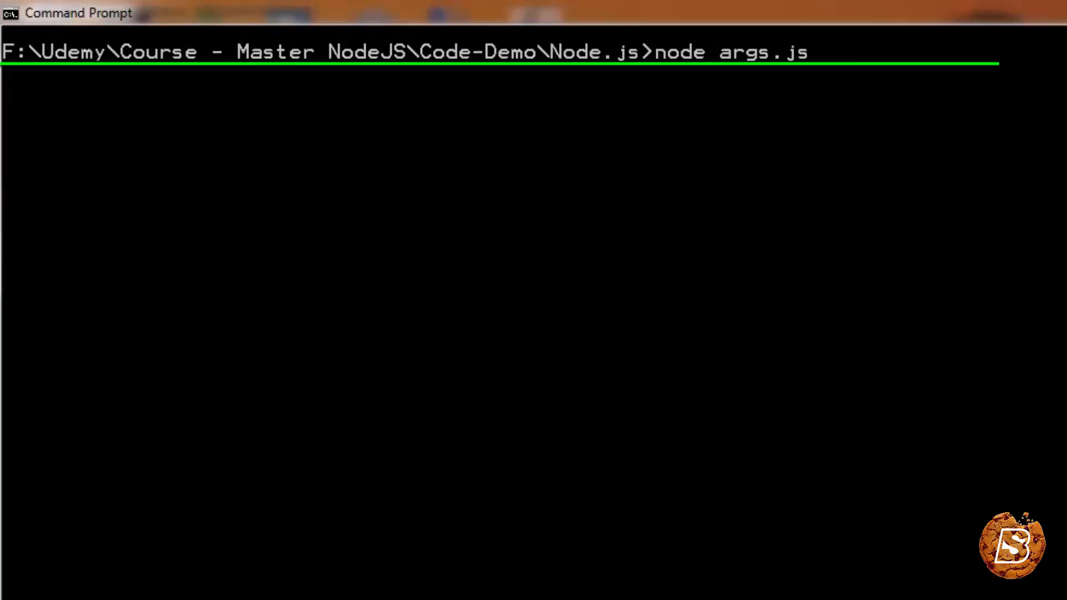
pyautogui.write('Wel')
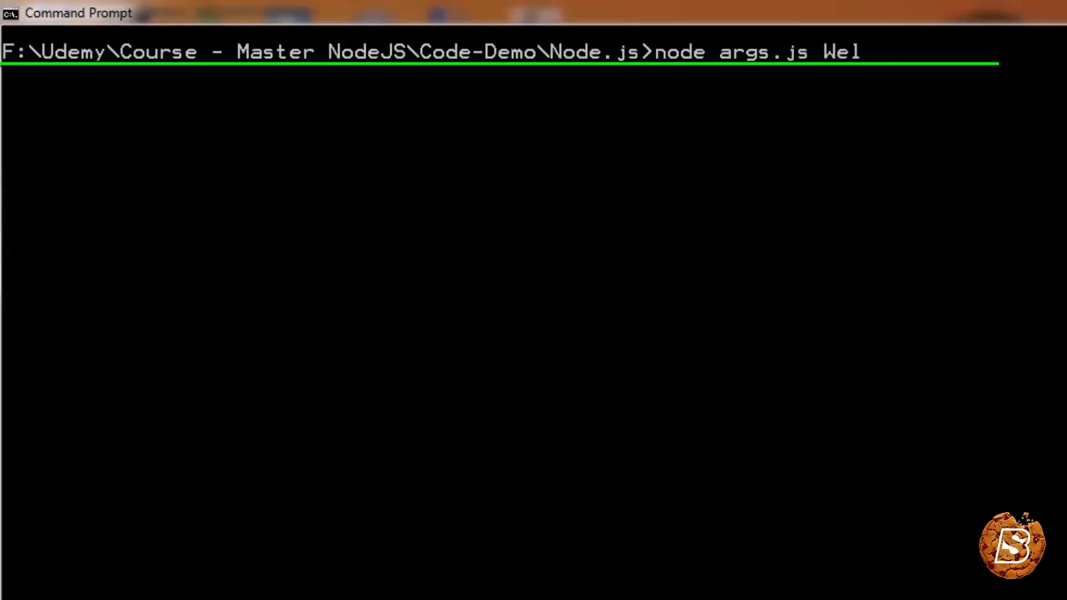
pyautogui.write('come Node')
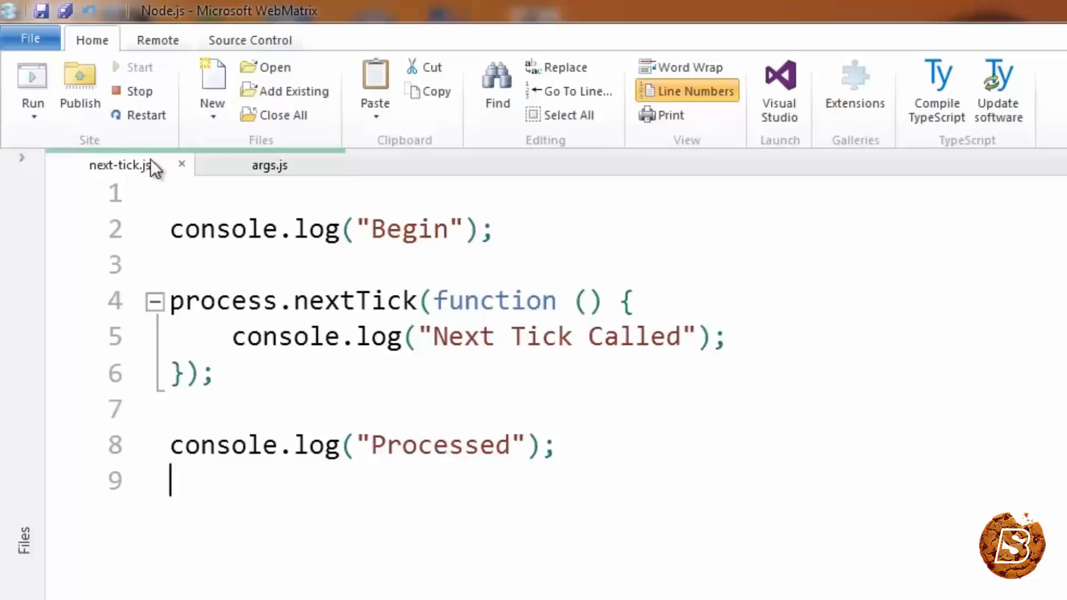
# Switch to next-tick.js and highlight the Next Tick Called log line in the callback.
pyautogui.click(120, 165)
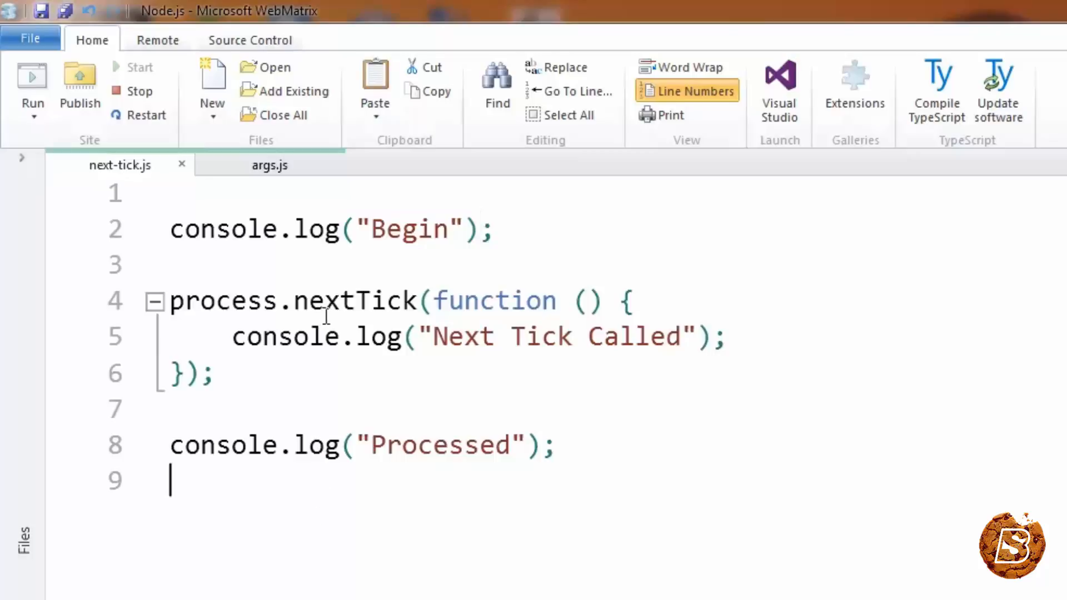
pyautogui.doubleClick(354, 301)
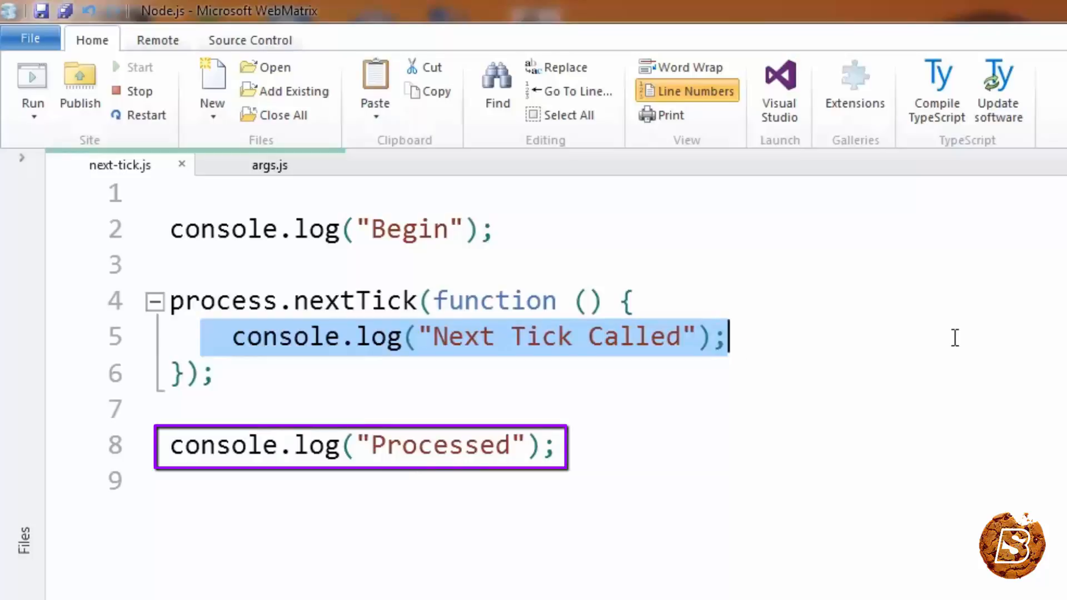
pyautogui.moveTo(936, 356)
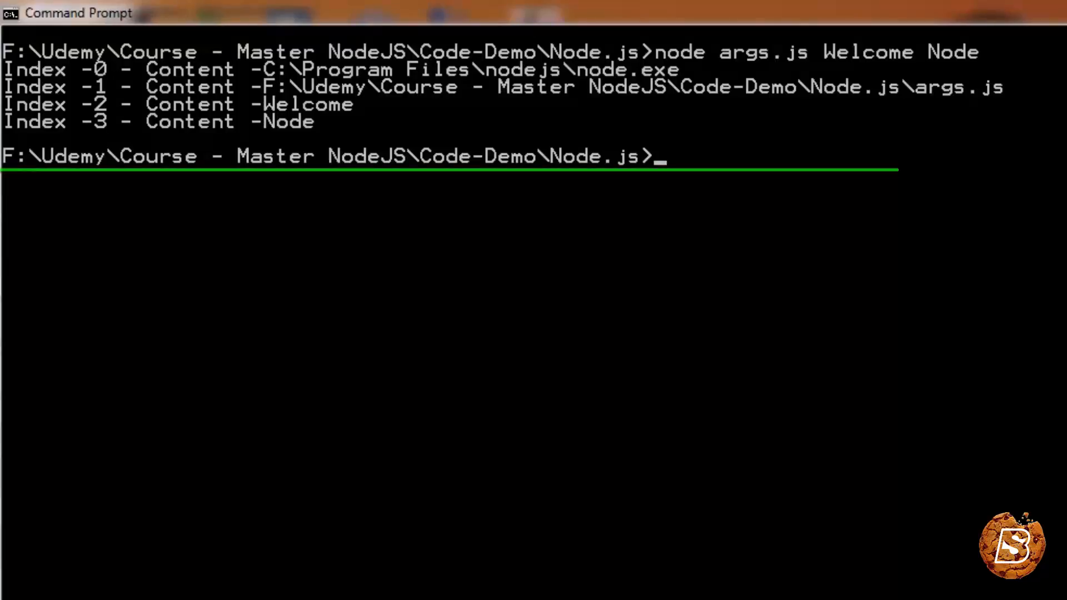
# Run node next-tick.js from the Command Prompt.
pyautogui.write('node')
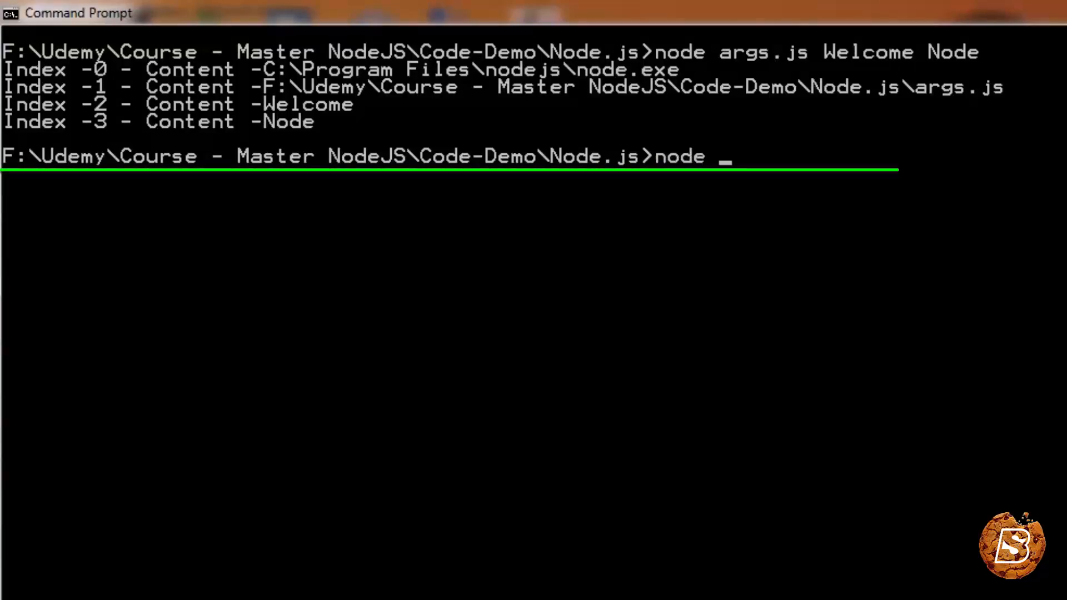
pyautogui.write('next-')
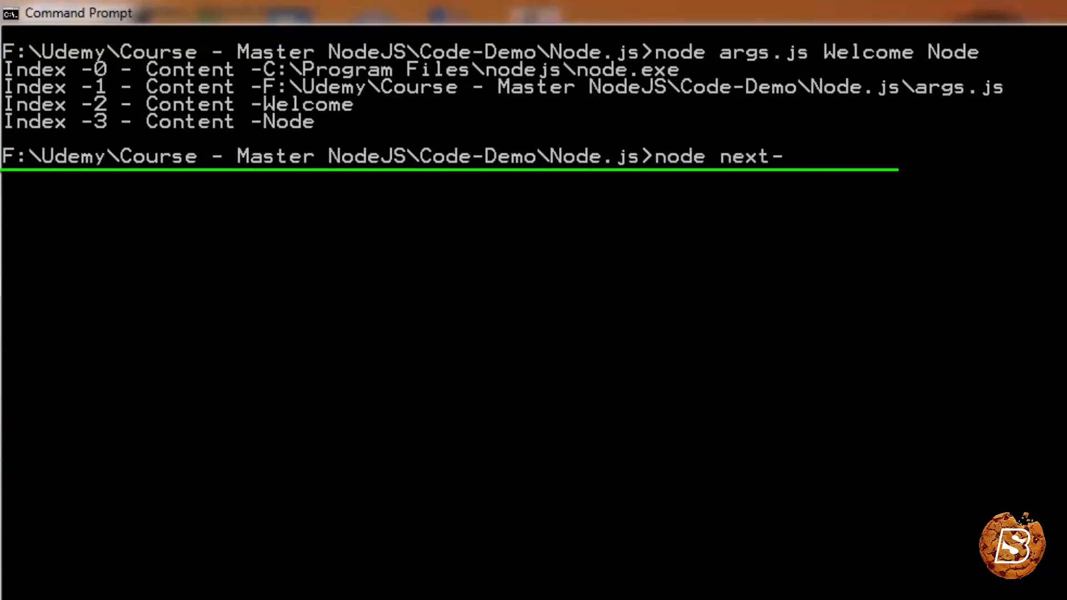
pyautogui.write('tick.js')
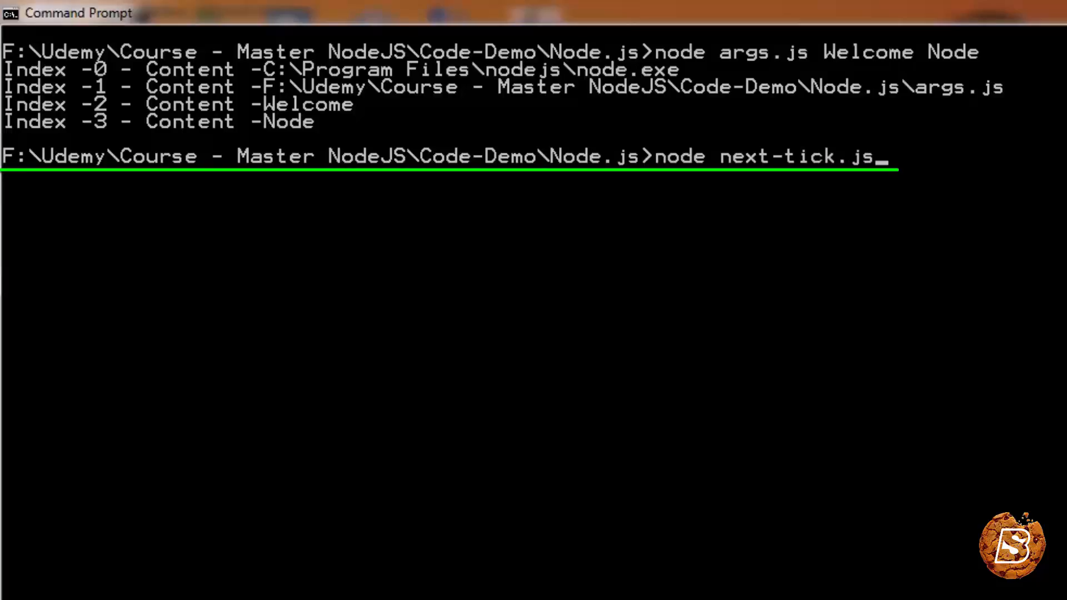
pyautogui.press('Return')
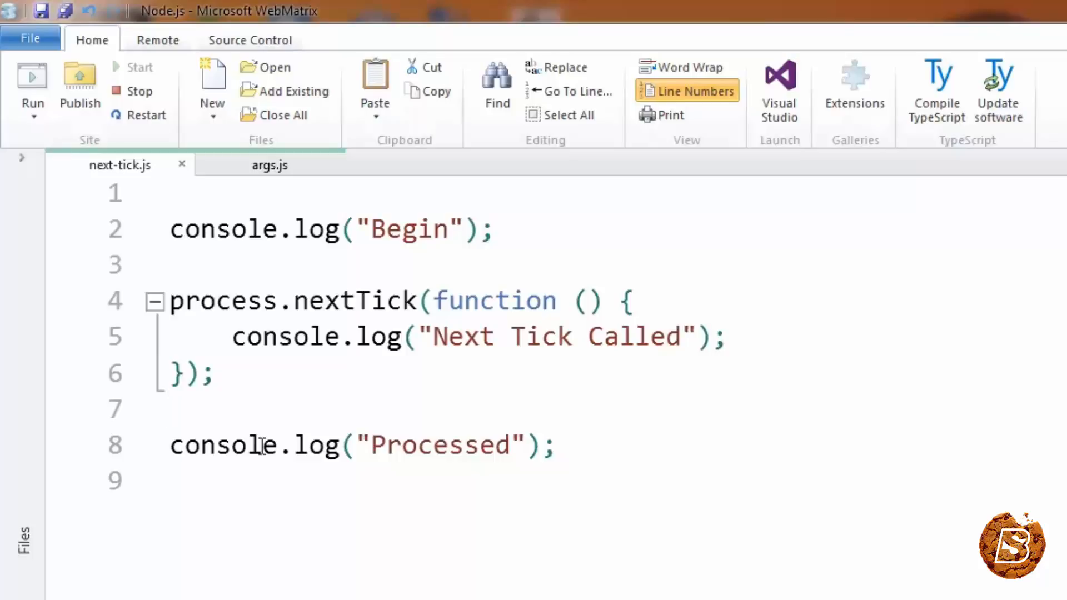
# Highlight the process.nextTick callback block in next-tick.js, then clear the selection.
pyautogui.click(173, 408)
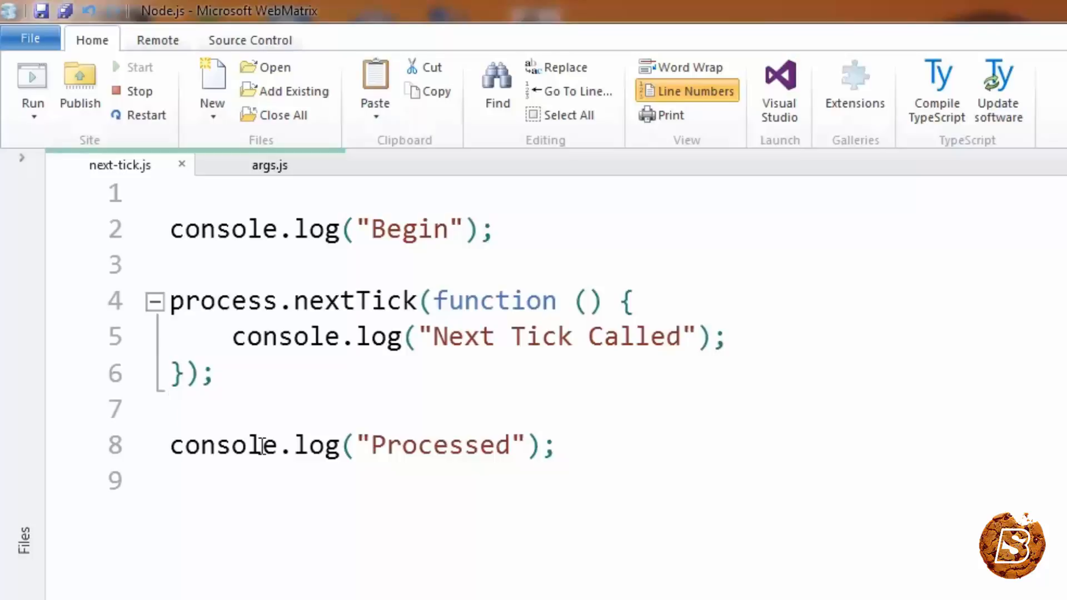
pyautogui.click(172, 405)
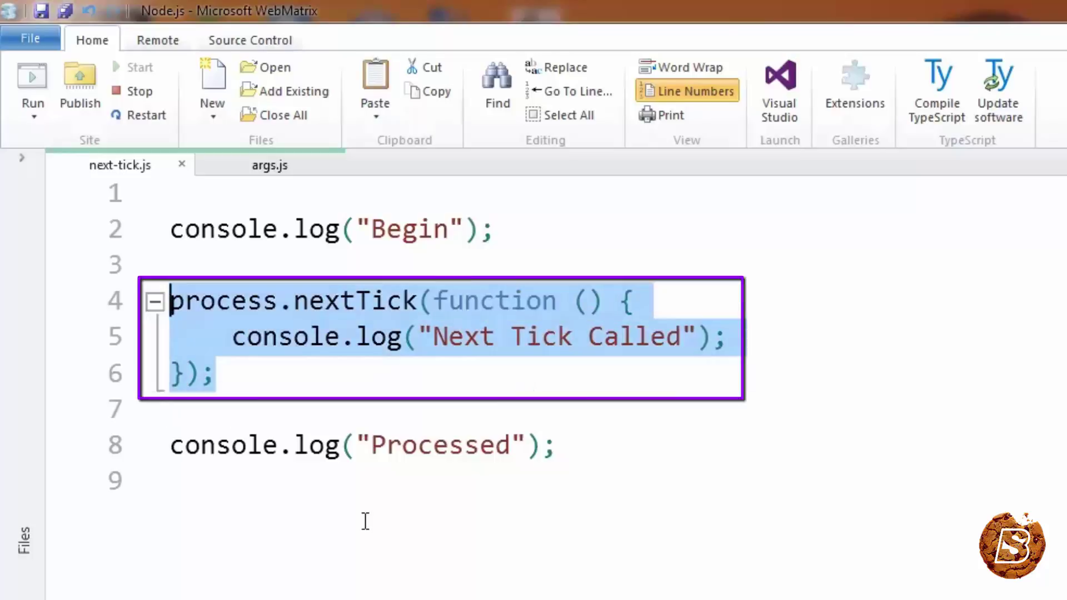
pyautogui.click(558, 444)
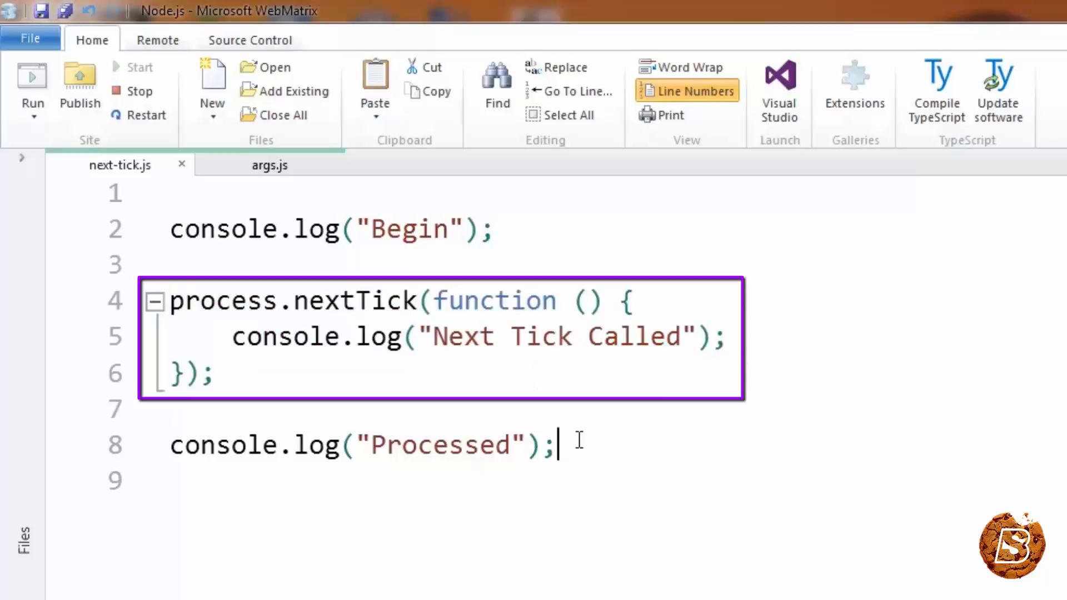